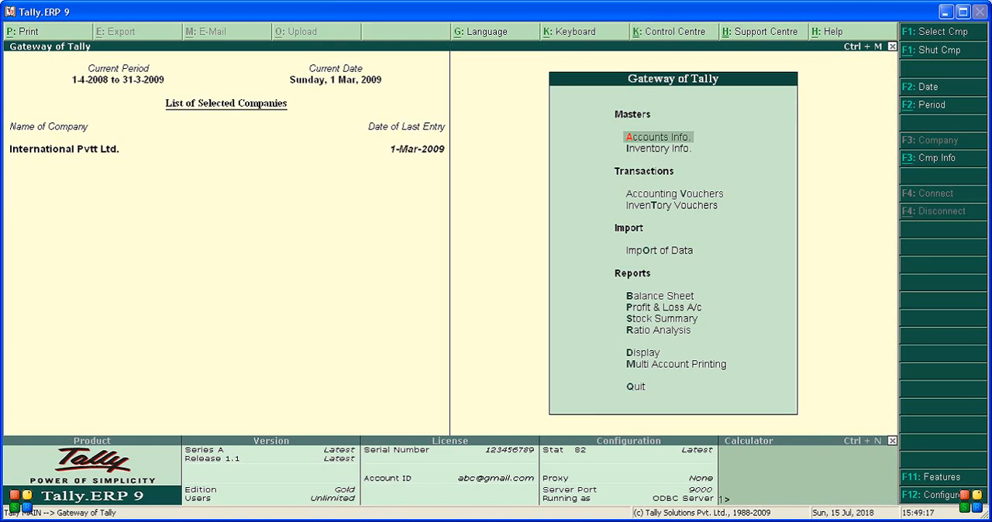
{"action": "mouse_move", "coordinate": [914, 499]}
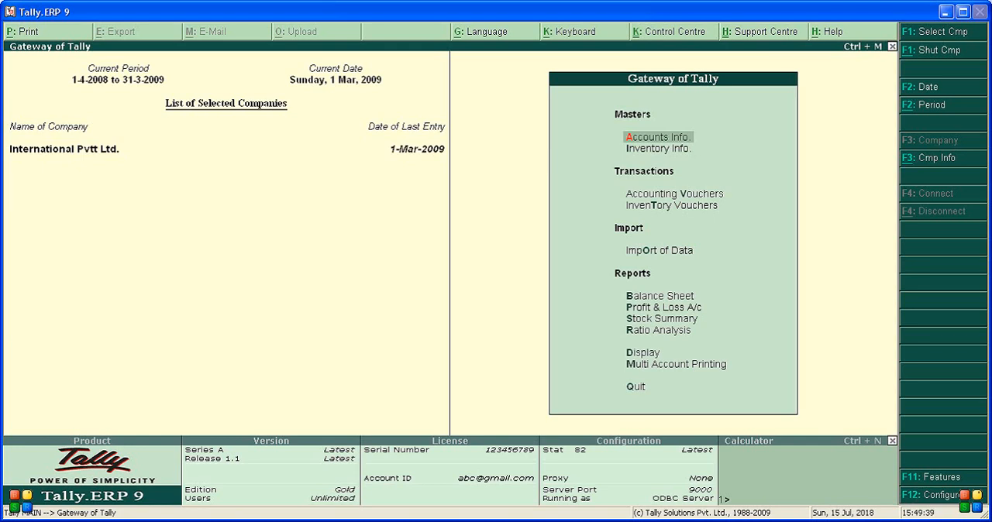
{"action": "mouse_move", "coordinate": [444, 241]}
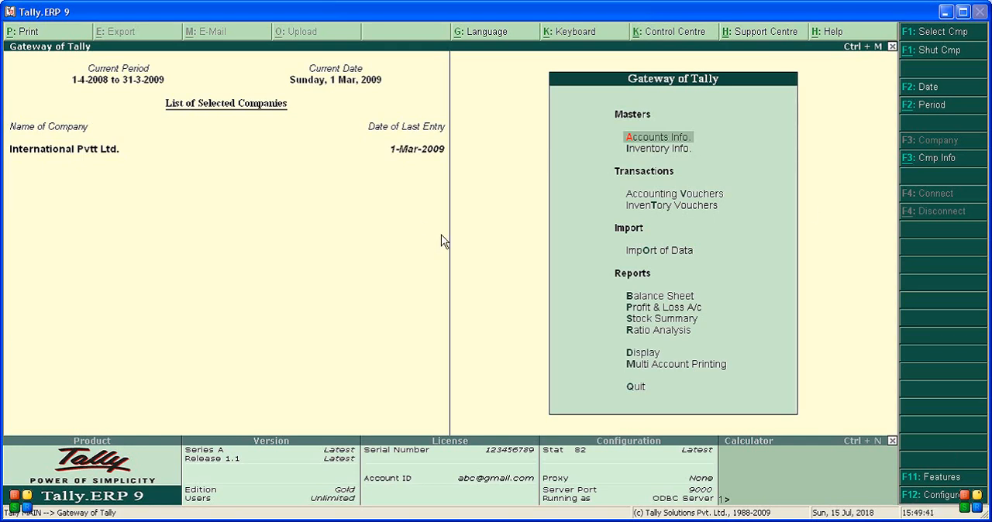
{"action": "mouse_move", "coordinate": [592, 239]}
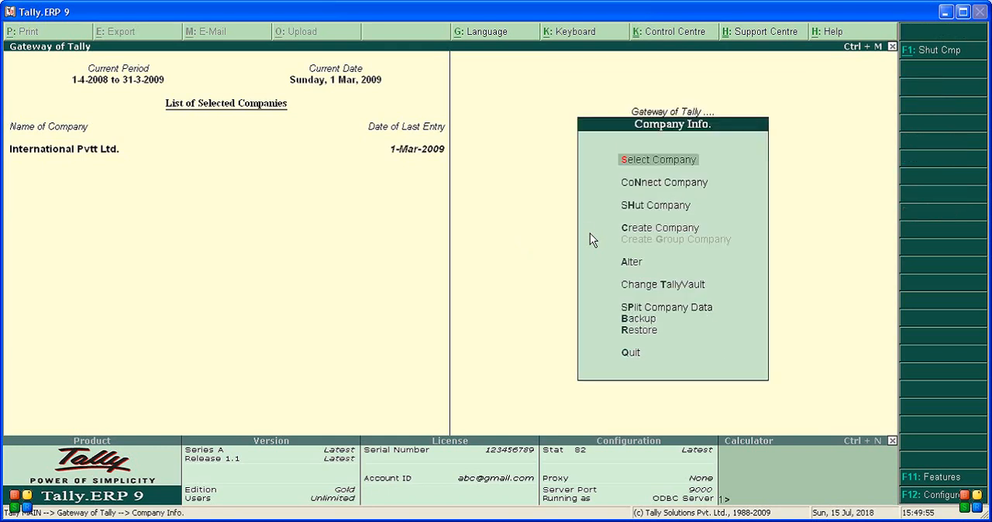
Load Payroll Accounting Services Pvt Ltd and display the Professional Tax pay head from Payroll Info
{"action": "left_click", "coordinate": [657, 158]}
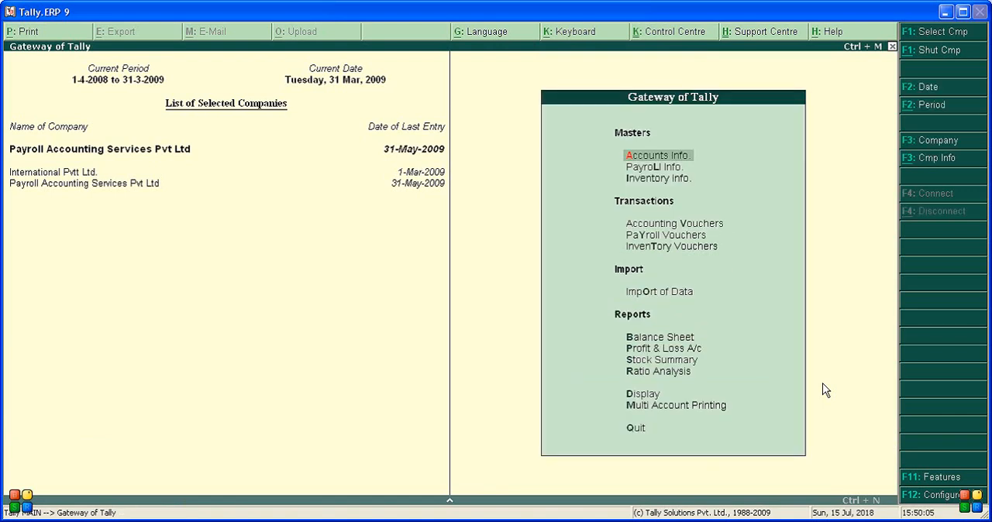
{"action": "left_click", "coordinate": [655, 168]}
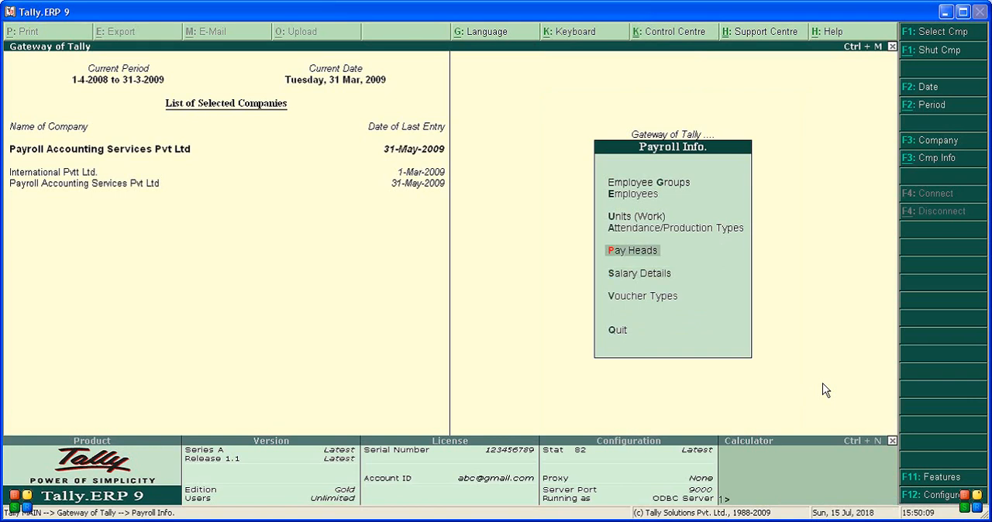
{"action": "left_click", "coordinate": [632, 251]}
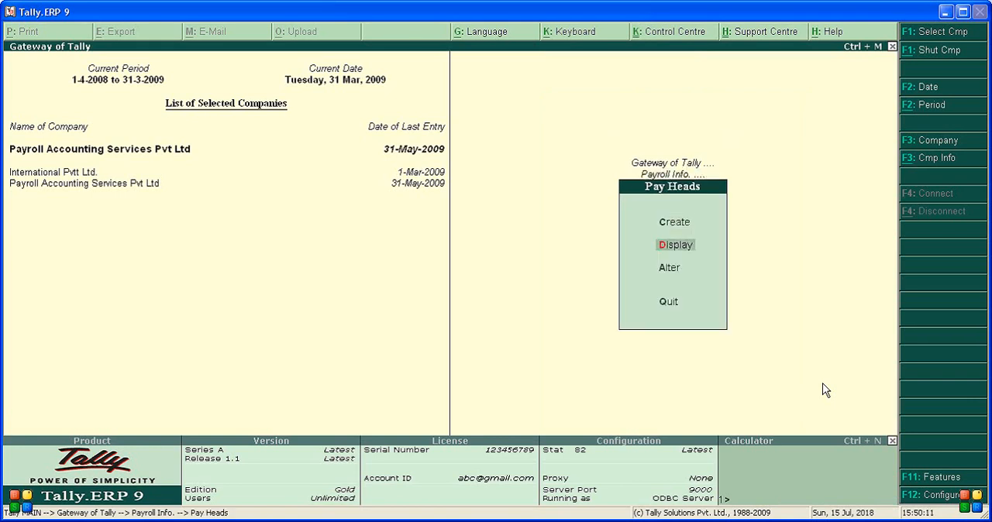
{"action": "left_click", "coordinate": [676, 245]}
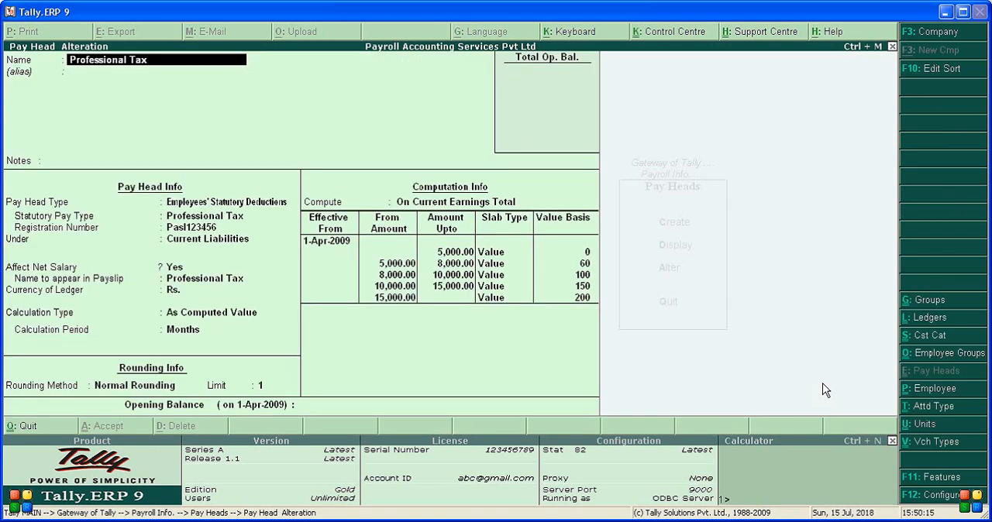
{"action": "mouse_move", "coordinate": [111, 48]}
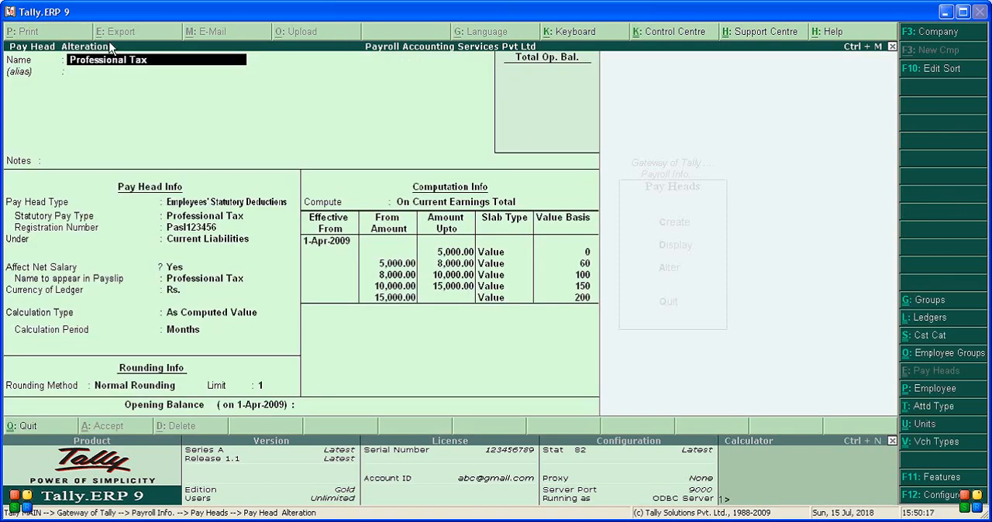
{"action": "mouse_move", "coordinate": [603, 276]}
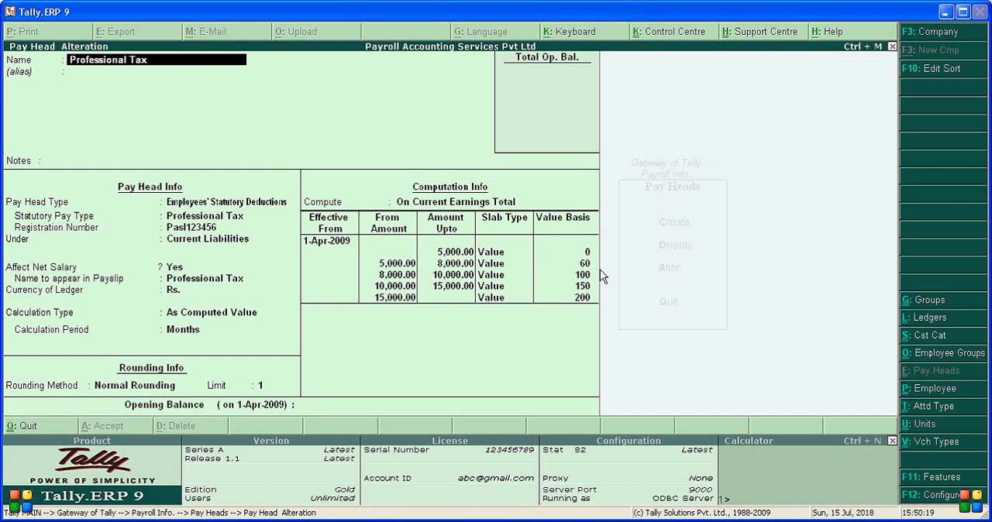
{"action": "mouse_move", "coordinate": [586, 285]}
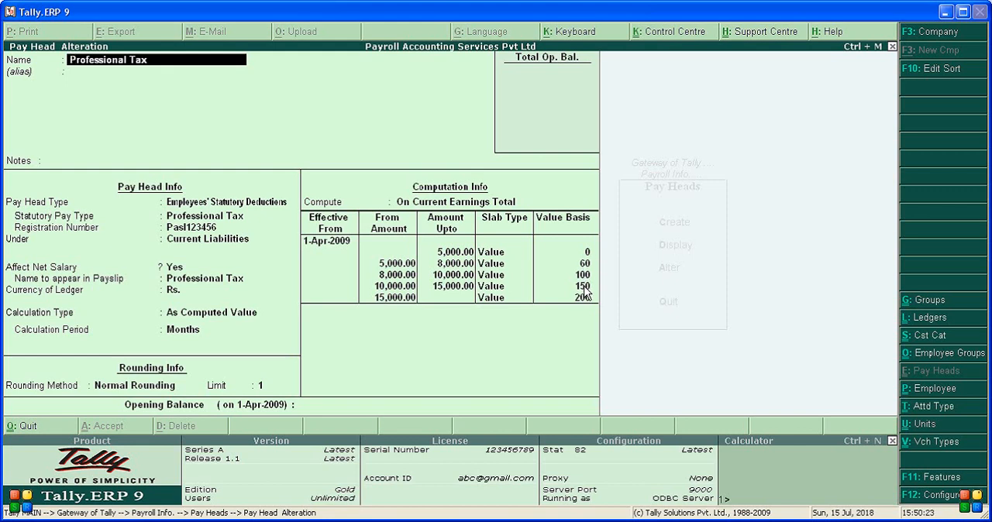
{"action": "mouse_move", "coordinate": [583, 316]}
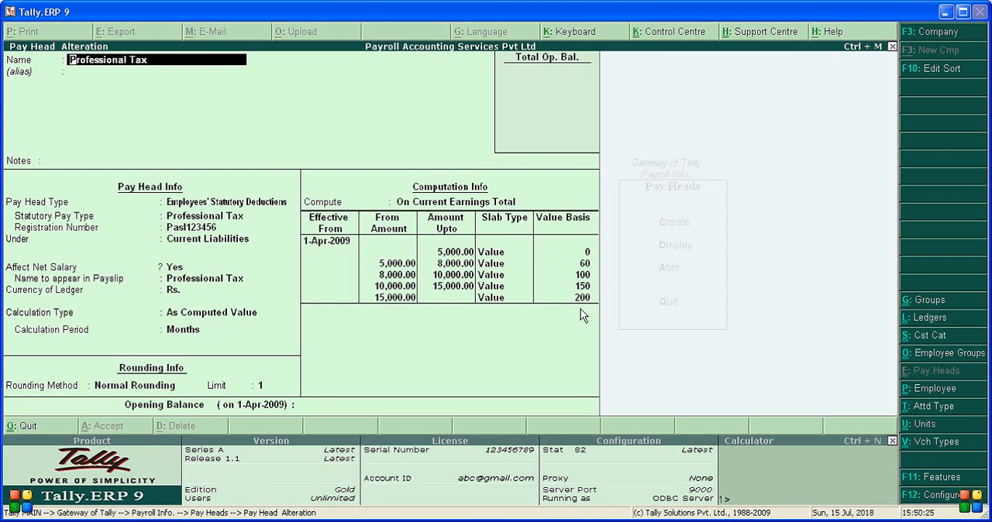
{"action": "mouse_move", "coordinate": [527, 363]}
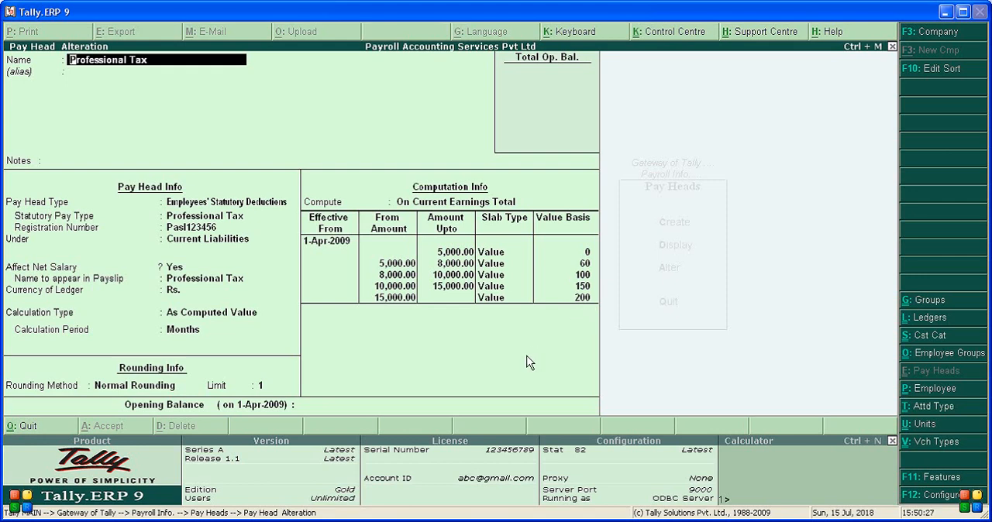
{"action": "mouse_move", "coordinate": [527, 360]}
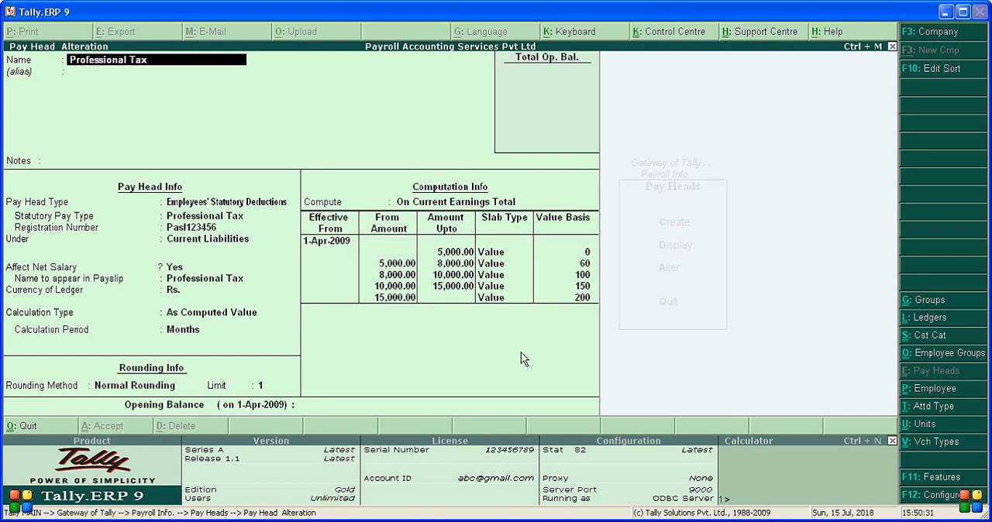
{"action": "mouse_move", "coordinate": [443, 487]}
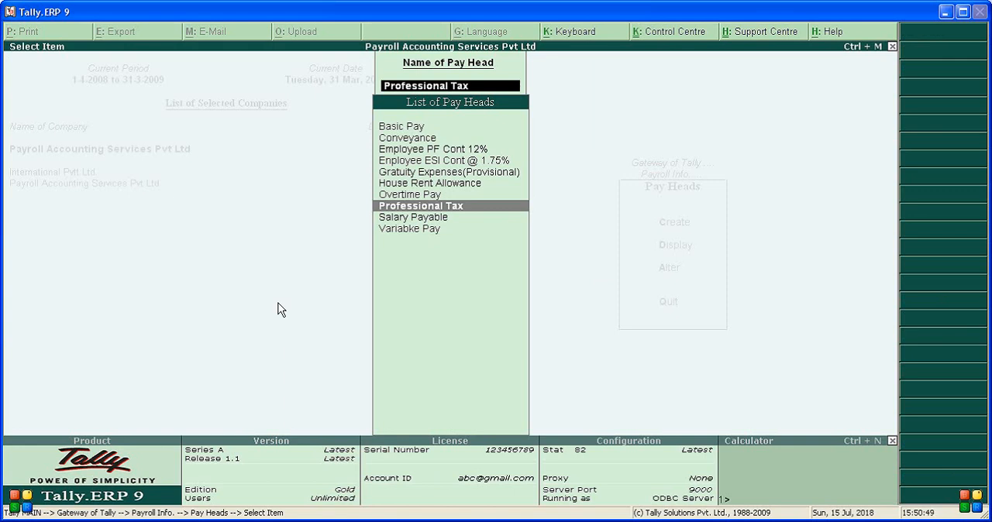
Return to Gateway of Tally and start a new F5 Payment accounting voucher
{"action": "key", "text": "enter"}
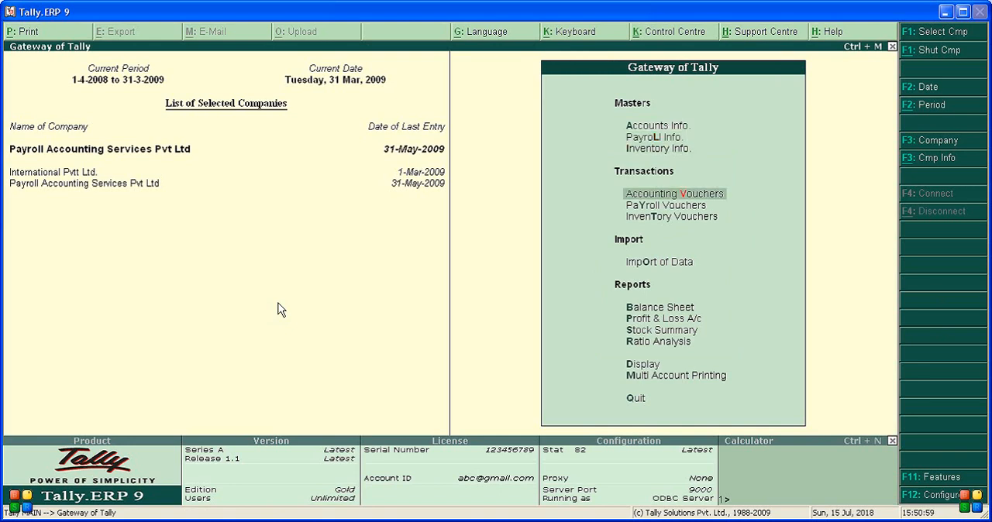
{"action": "left_click", "coordinate": [675, 192]}
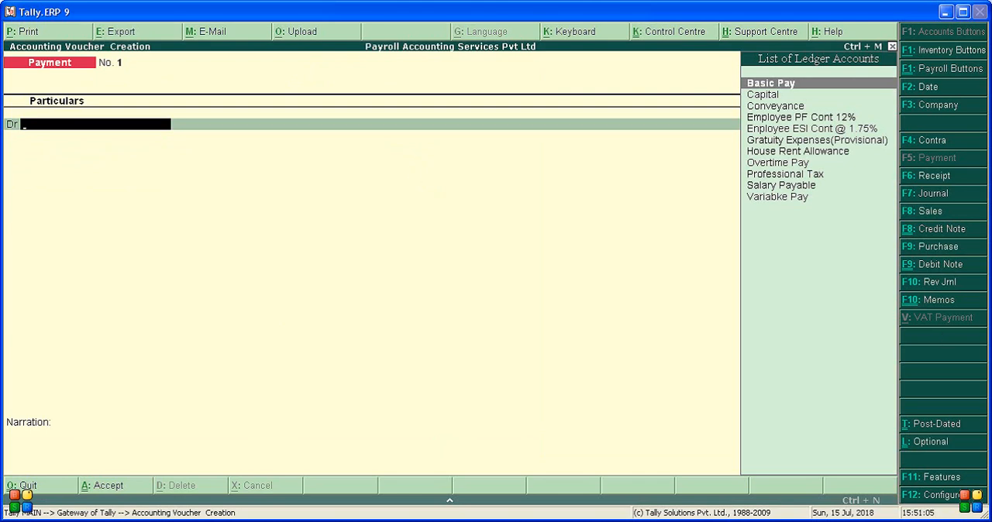
{"action": "mouse_move", "coordinate": [931, 287]}
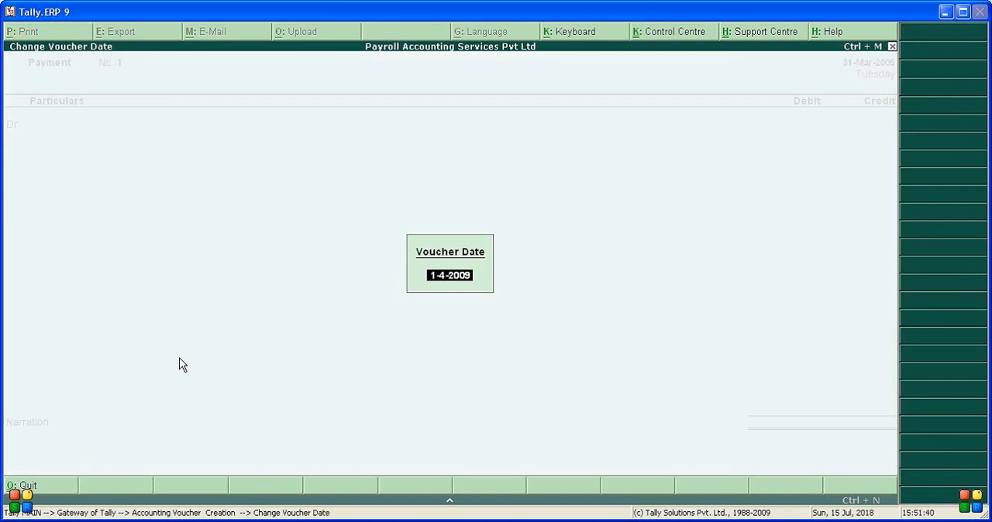
Date the payment voucher 30-4-2009, then leave it for the Gateway of Tally
{"action": "type", "text": "3"}
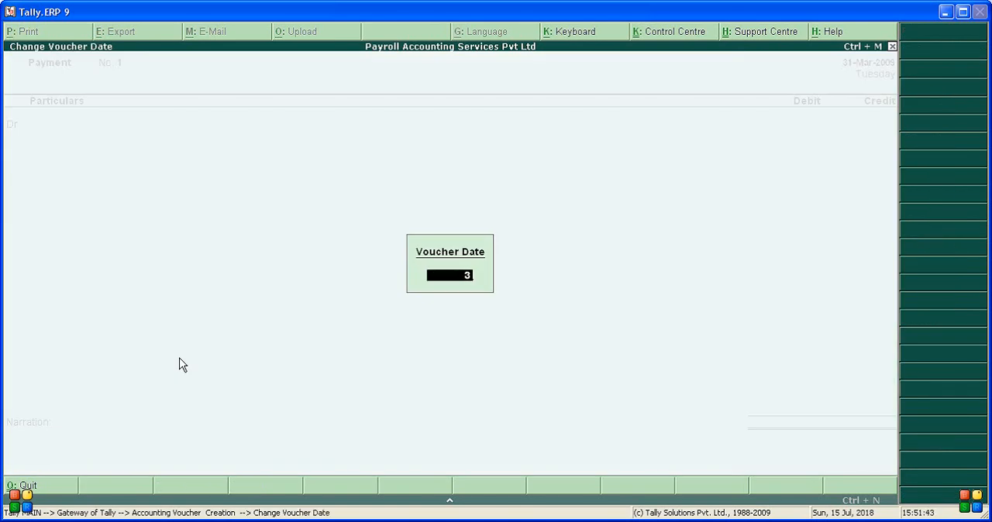
{"action": "type", "text": "30-4-2008"}
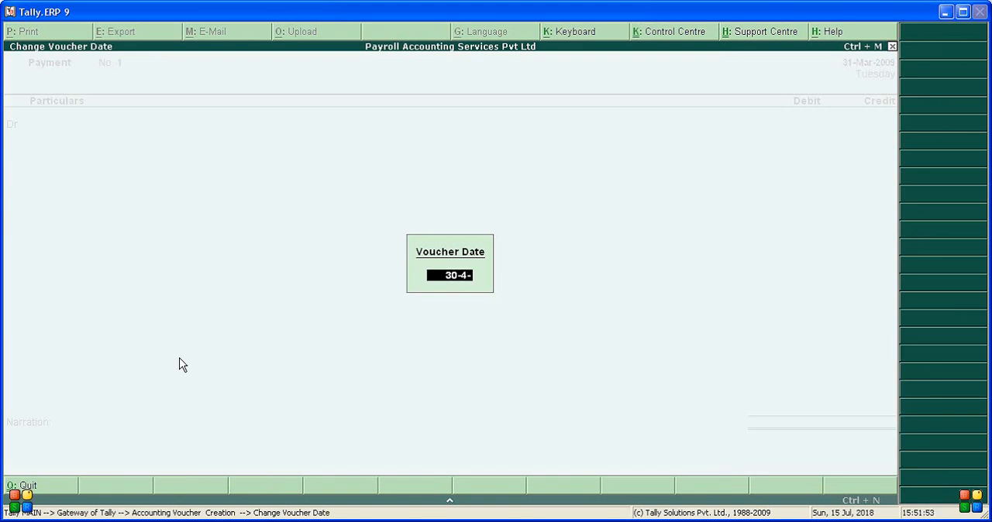
{"action": "type", "text": "2009"}
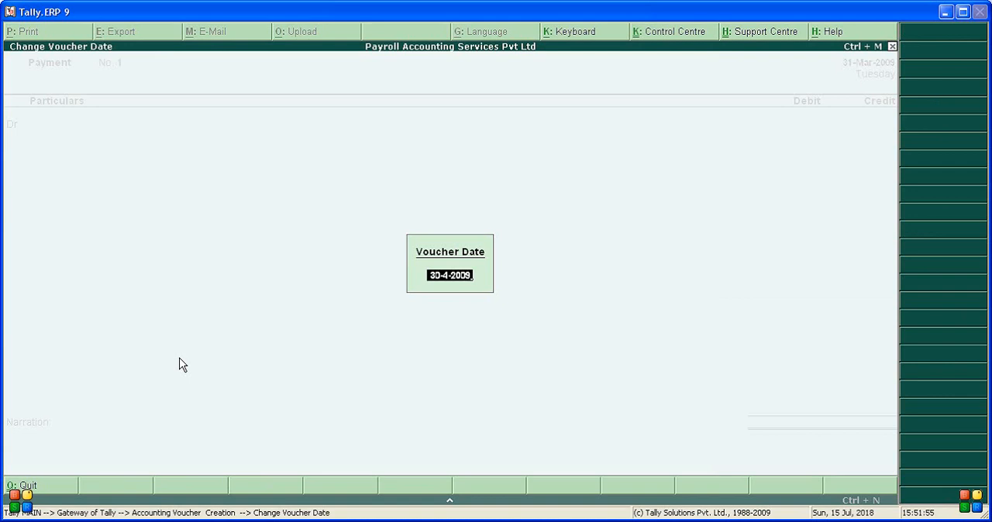
{"action": "key", "text": "enter"}
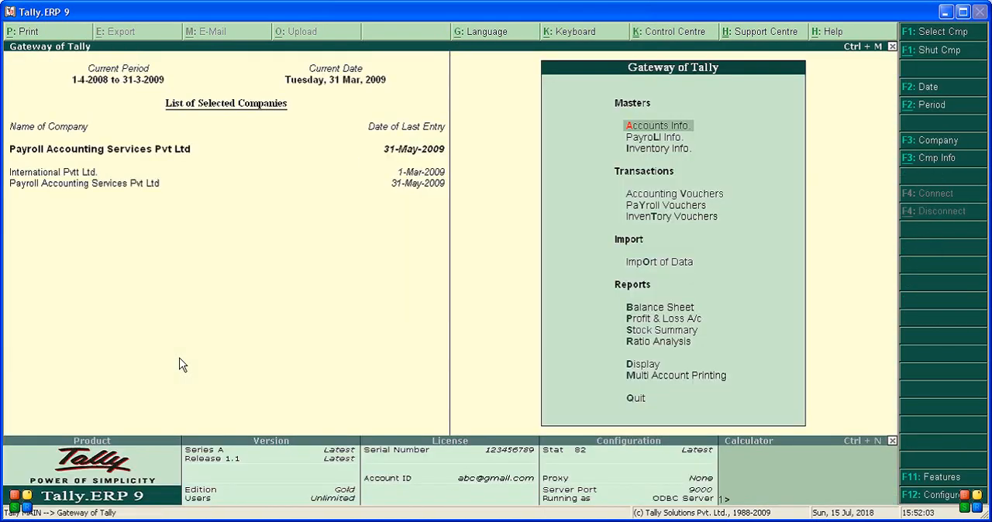
{"action": "mouse_move", "coordinate": [132, 96]}
{"action": "type", "text": "3"}
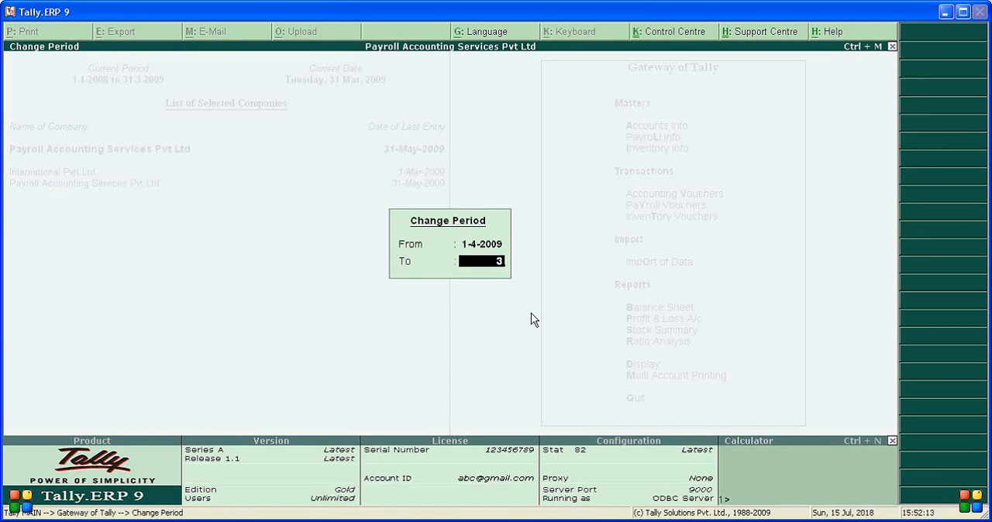
Change the current period to 1-4-2009 through 31-3-2010
{"action": "type", "text": "1"}
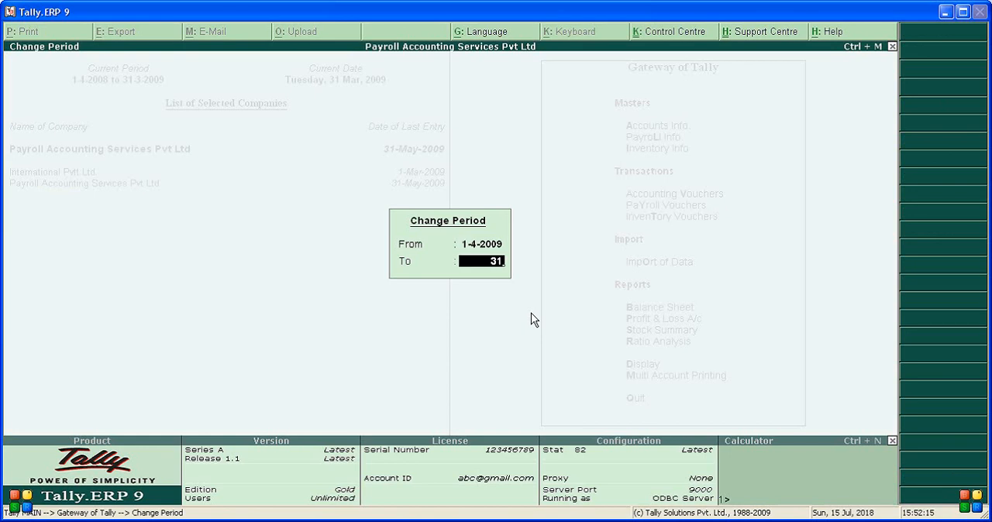
{"action": "type", "text": "-3"}
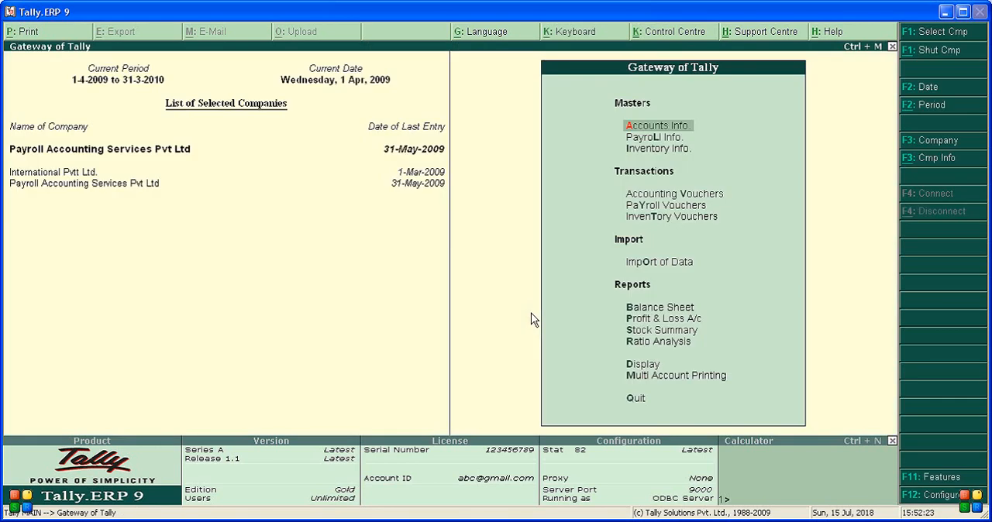
{"action": "mouse_move", "coordinate": [55, 78]}
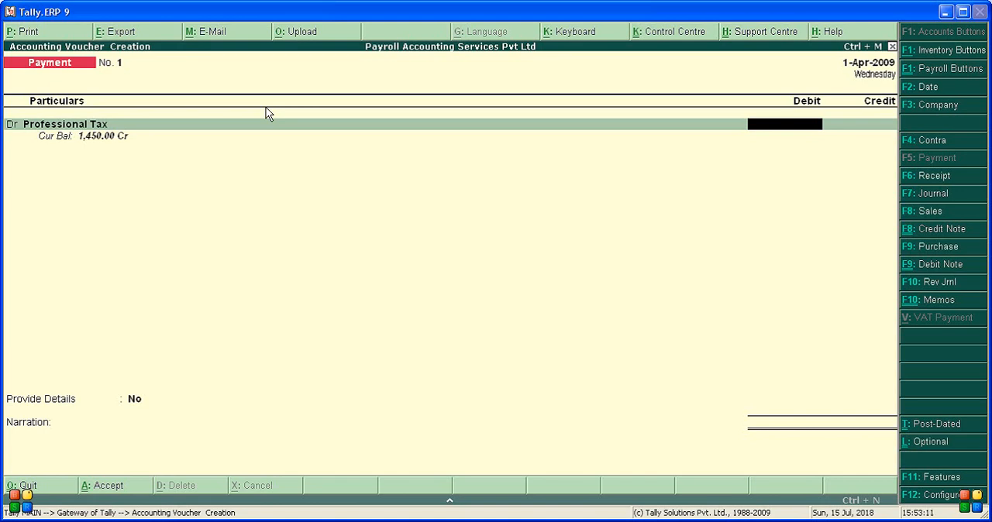
Set the voucher date to 30 April 2009 and exit to the Gateway of Tally
{"action": "left_click", "coordinate": [927, 87]}
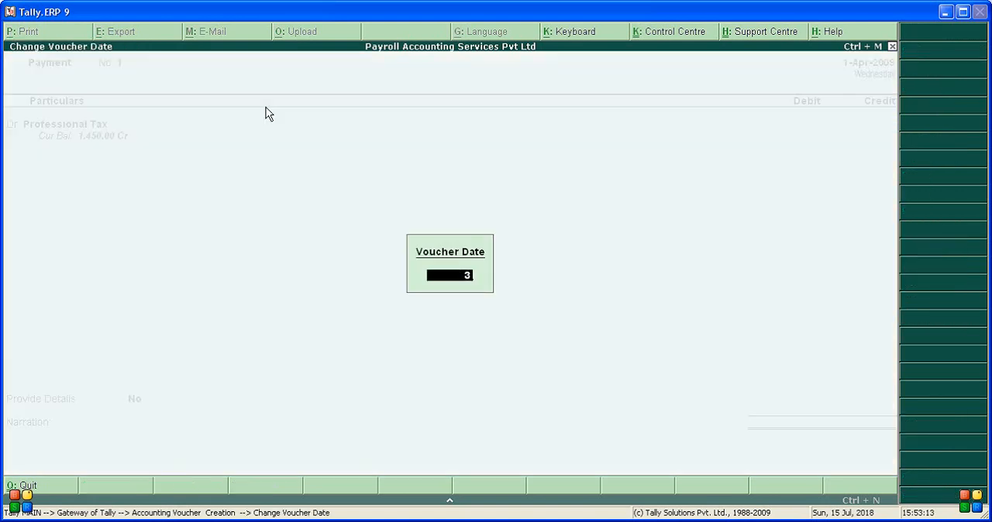
{"action": "type", "text": "0-"}
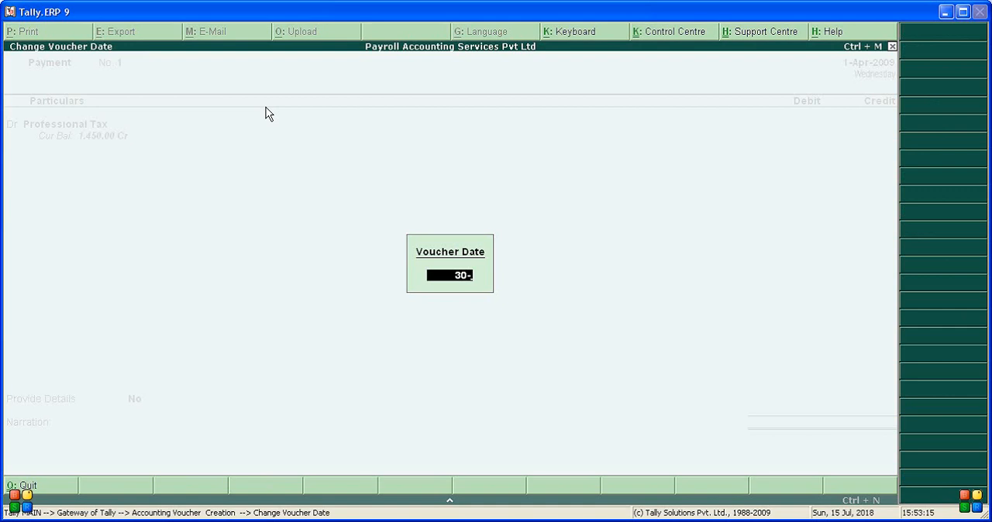
{"action": "key", "text": "enter"}
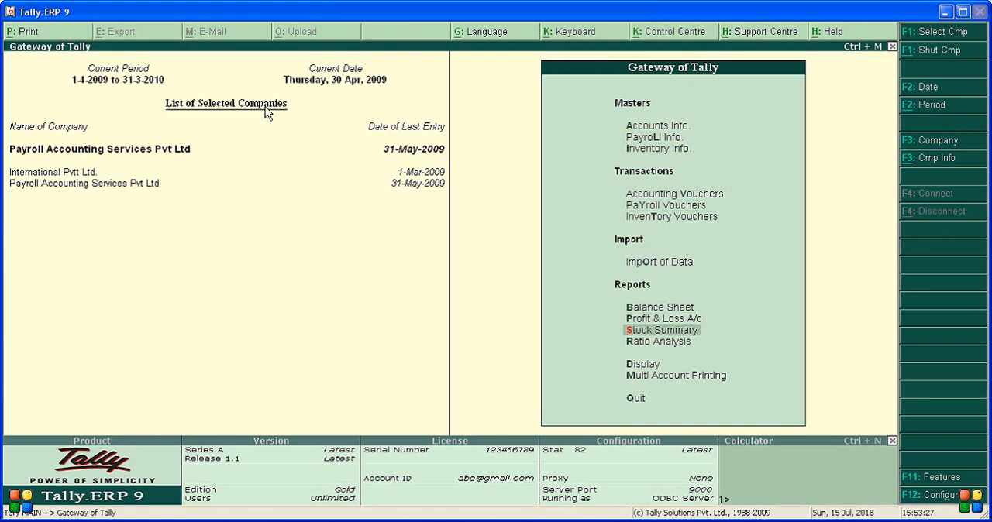
Display the Professional Tax computation report under Payroll Statutory Reports for April 2009
{"action": "left_click", "coordinate": [642, 364]}
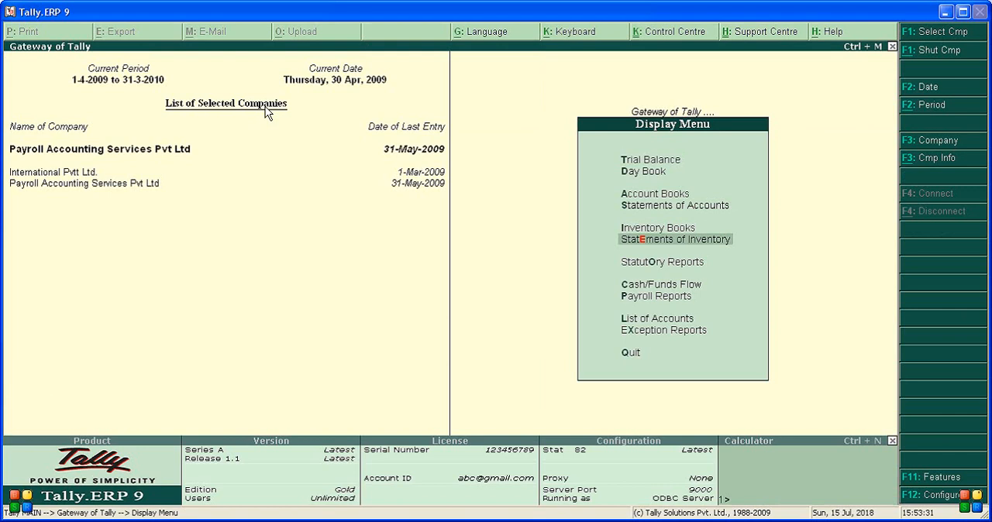
{"action": "left_click", "coordinate": [655, 296]}
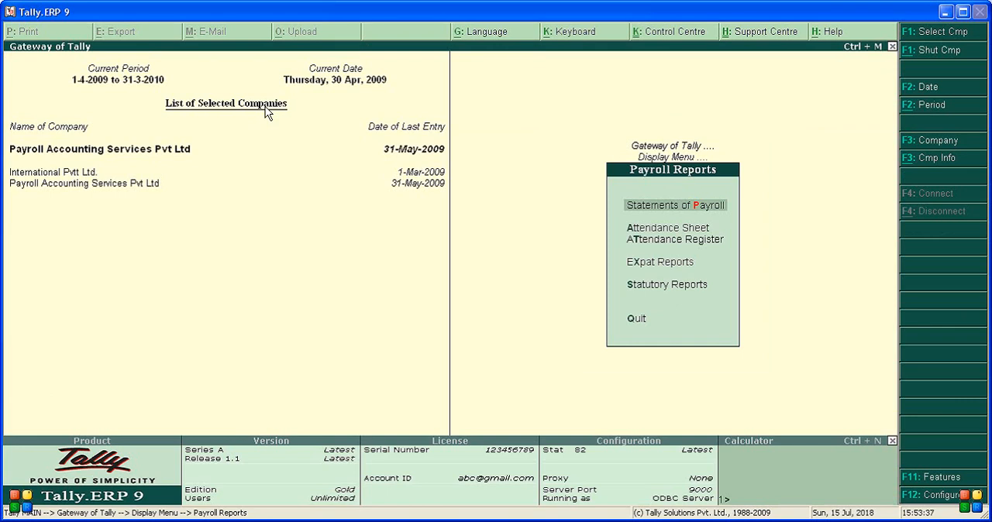
{"action": "left_click", "coordinate": [667, 285]}
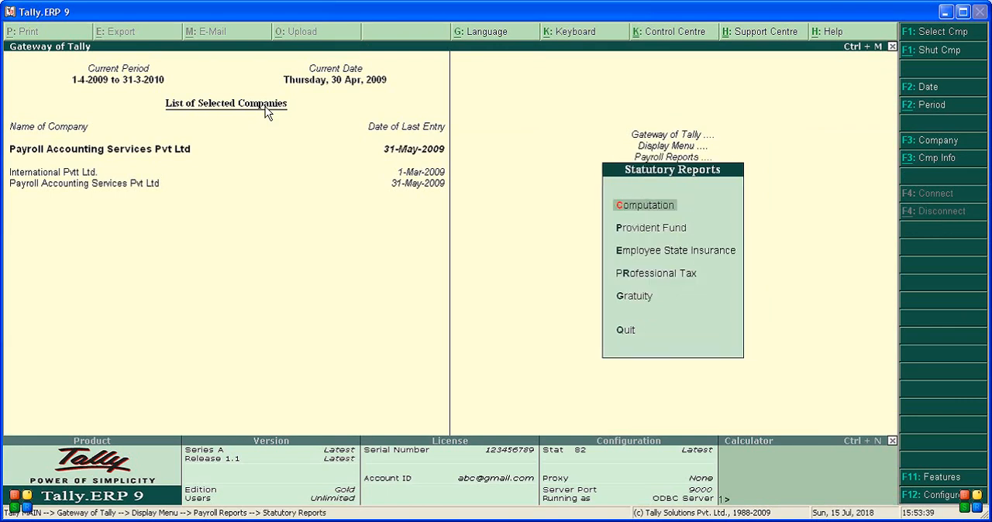
{"action": "left_click", "coordinate": [656, 273]}
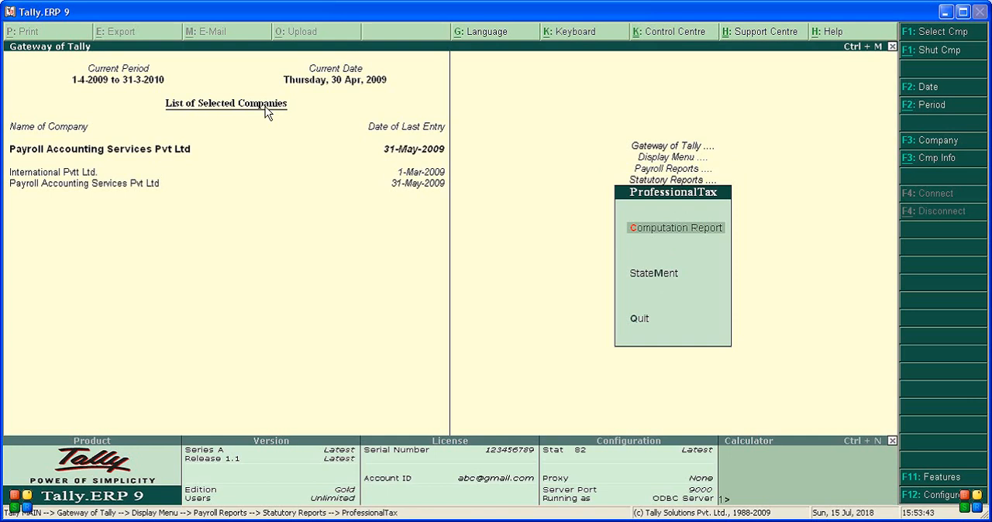
{"action": "left_click", "coordinate": [676, 226]}
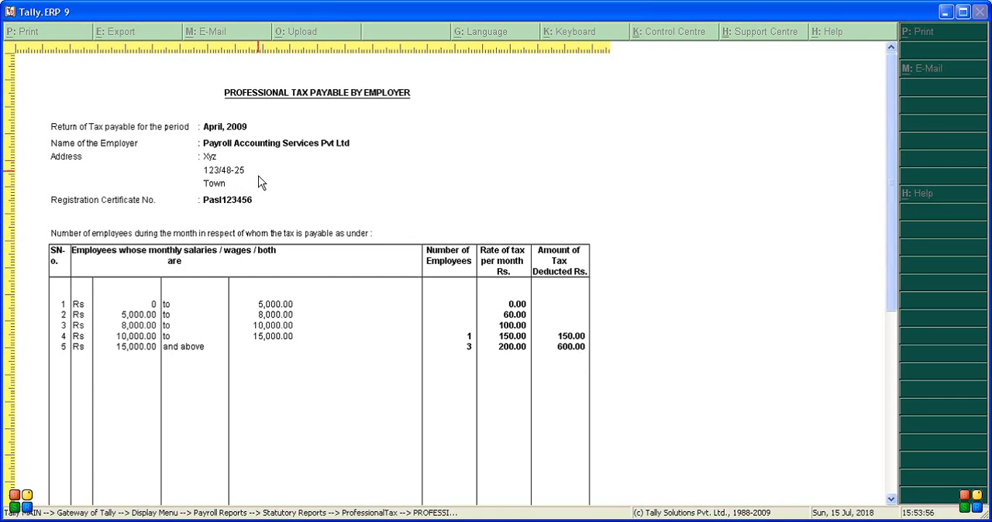
{"action": "mouse_move", "coordinate": [232, 209]}
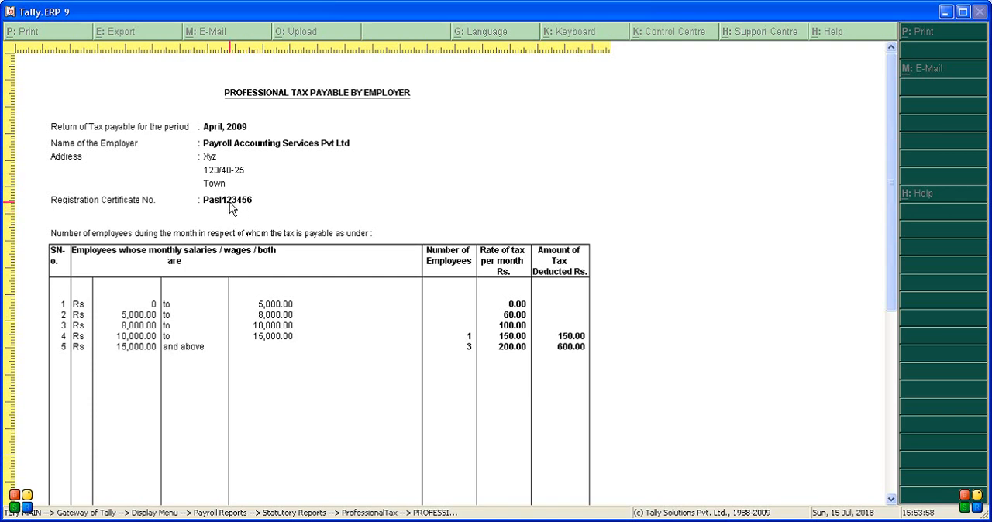
{"action": "mouse_move", "coordinate": [178, 329]}
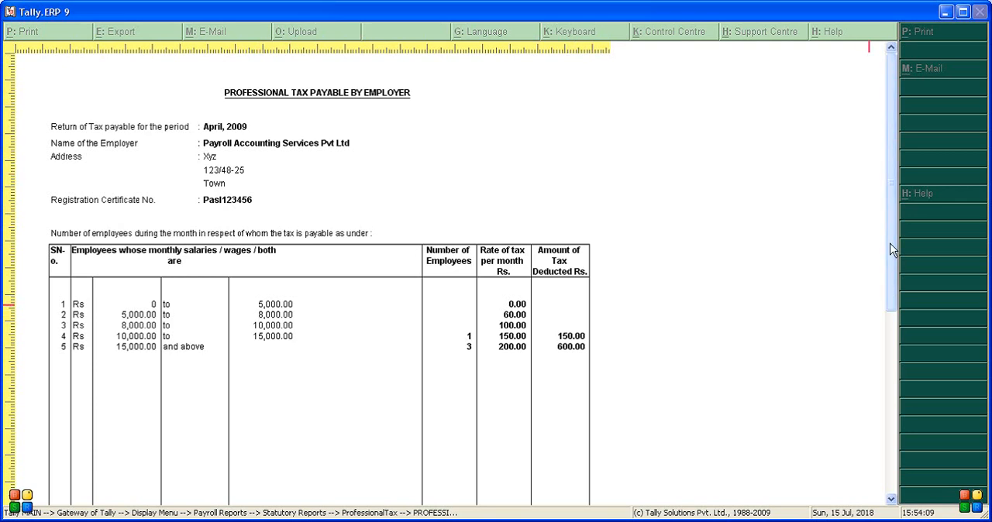
Scroll the Professional Tax Payable preview down to the 750.00 total and back up
{"action": "scroll", "scroll_direction": "down", "scroll_amount": 3}
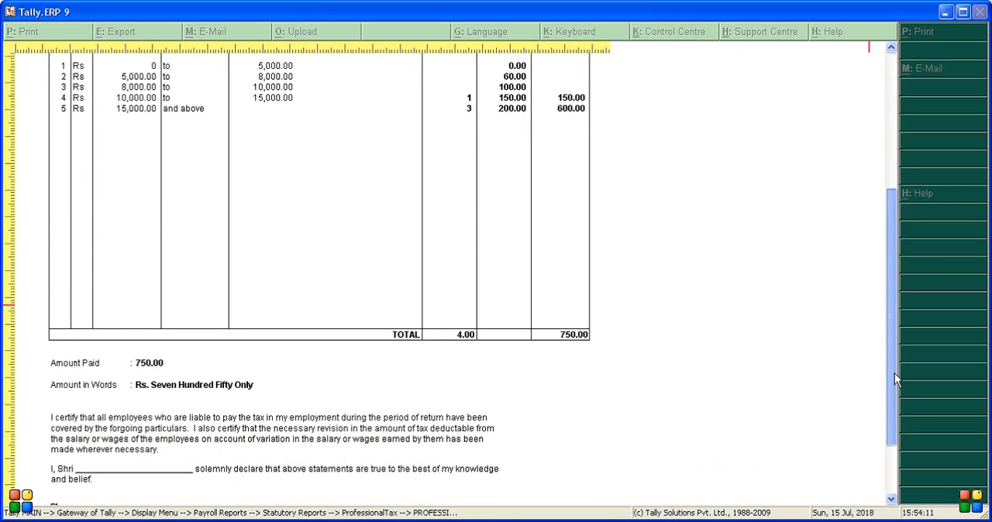
{"action": "scroll", "scroll_direction": "down", "scroll_amount": 3}
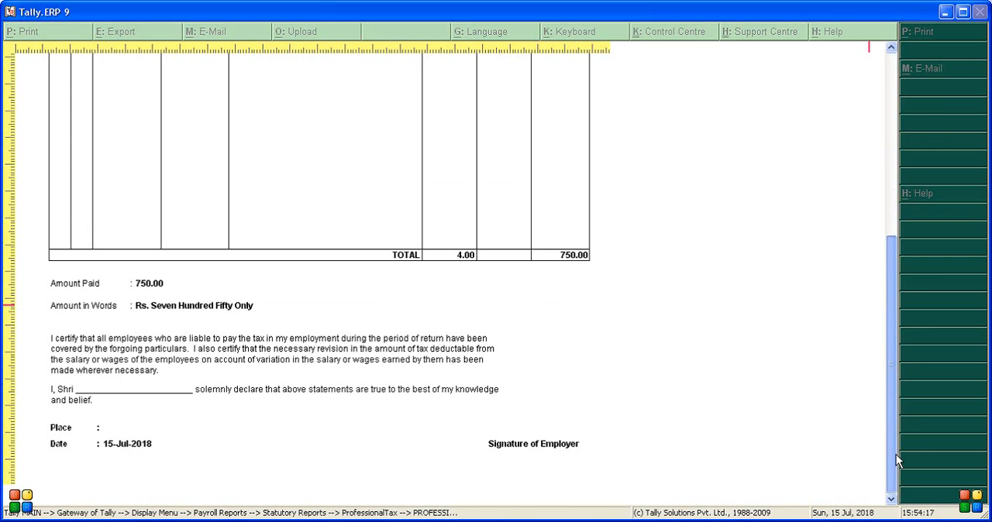
{"action": "scroll", "scroll_direction": "up", "scroll_amount": 3}
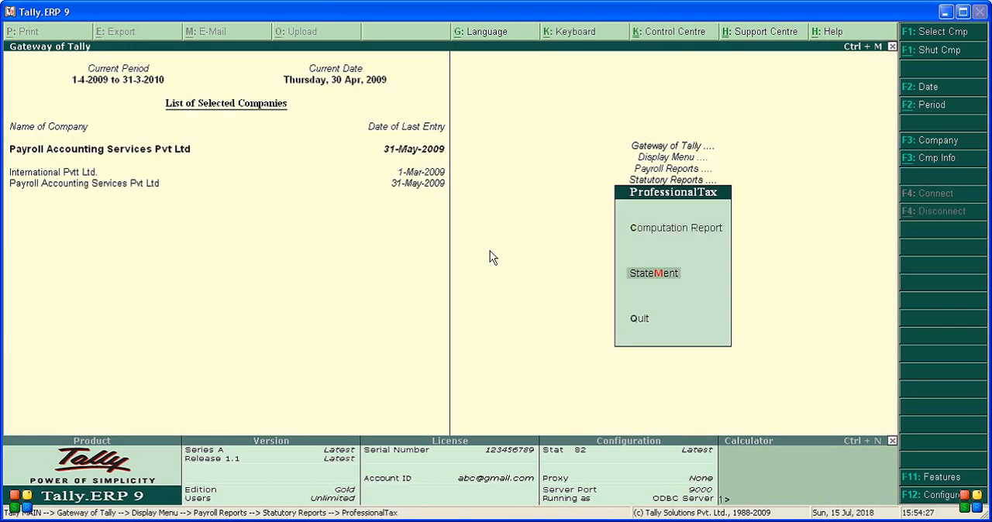
Preview the April 2009 Professional Tax monthly statement (four employees, Rs 750) and close it
{"action": "left_click", "coordinate": [654, 273]}
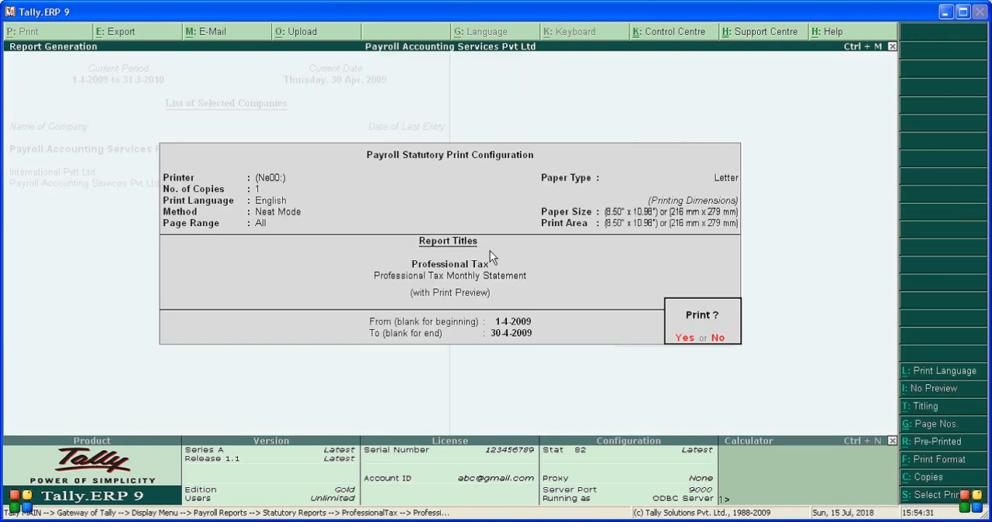
{"action": "left_click", "coordinate": [684, 338]}
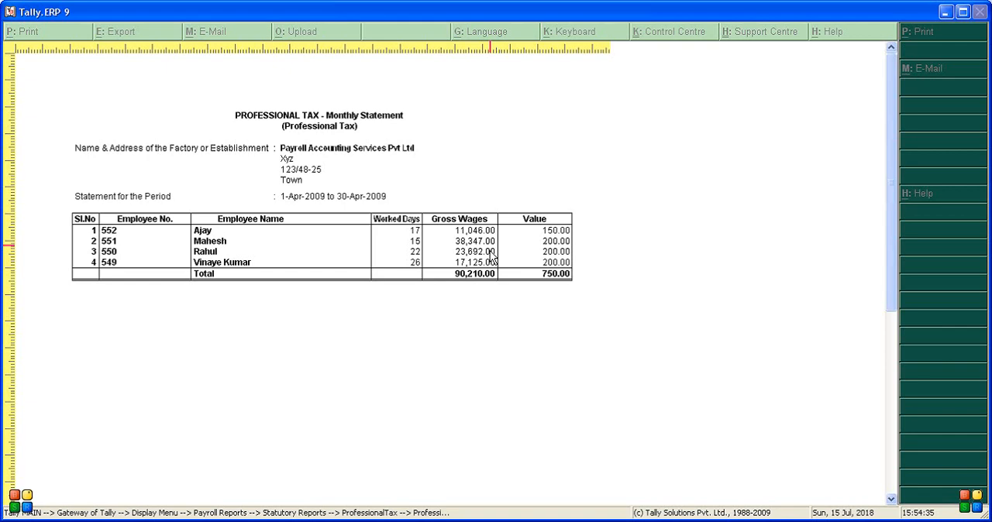
{"action": "mouse_move", "coordinate": [570, 241]}
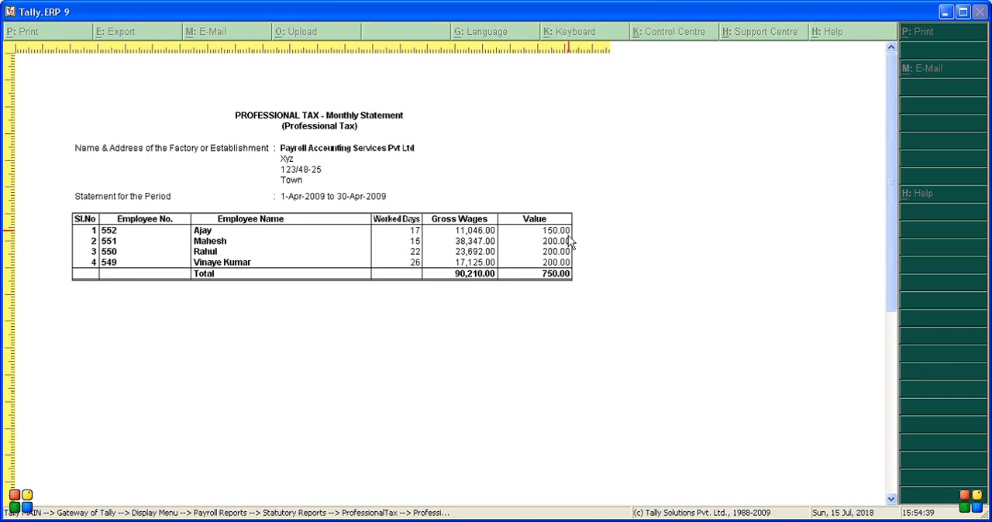
{"action": "mouse_move", "coordinate": [561, 255]}
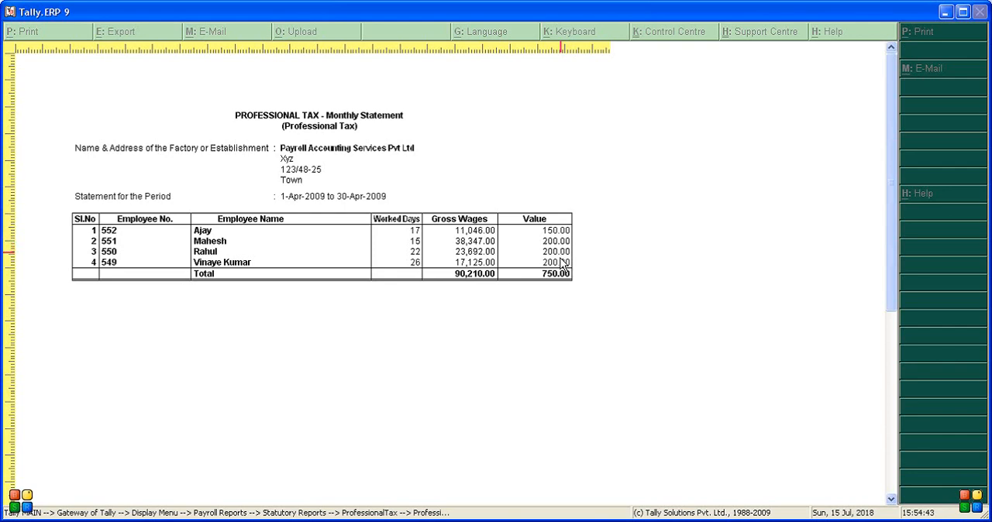
{"action": "mouse_move", "coordinate": [541, 329]}
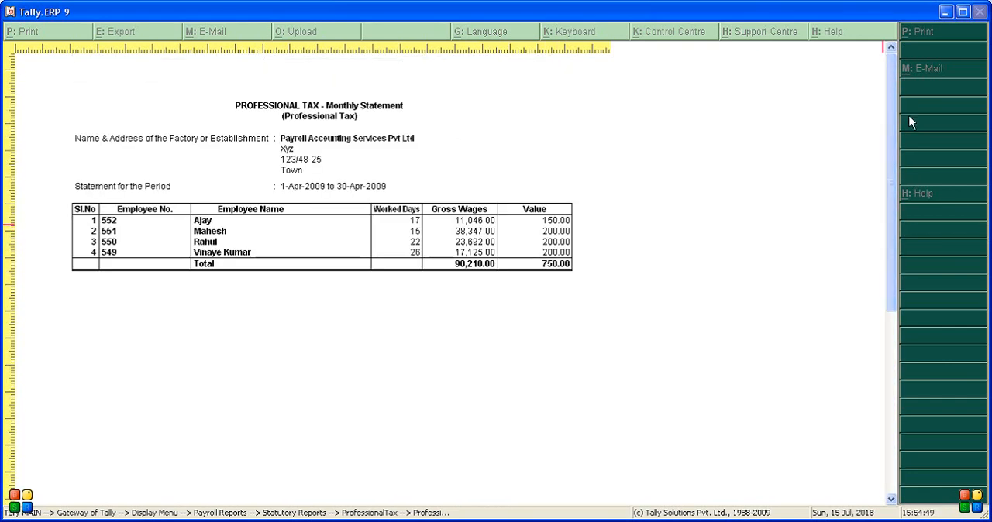
{"action": "mouse_move", "coordinate": [311, 198]}
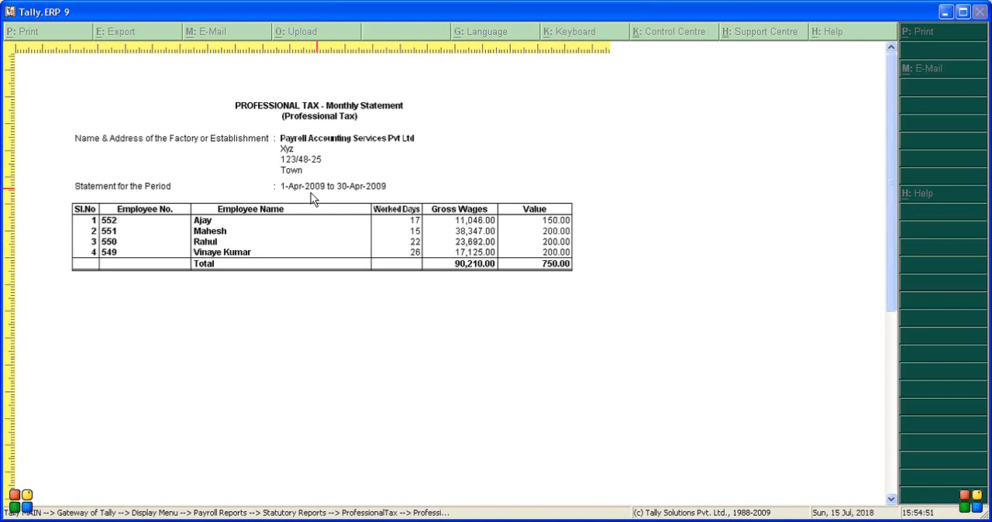
{"action": "left_click", "coordinate": [28, 31]}
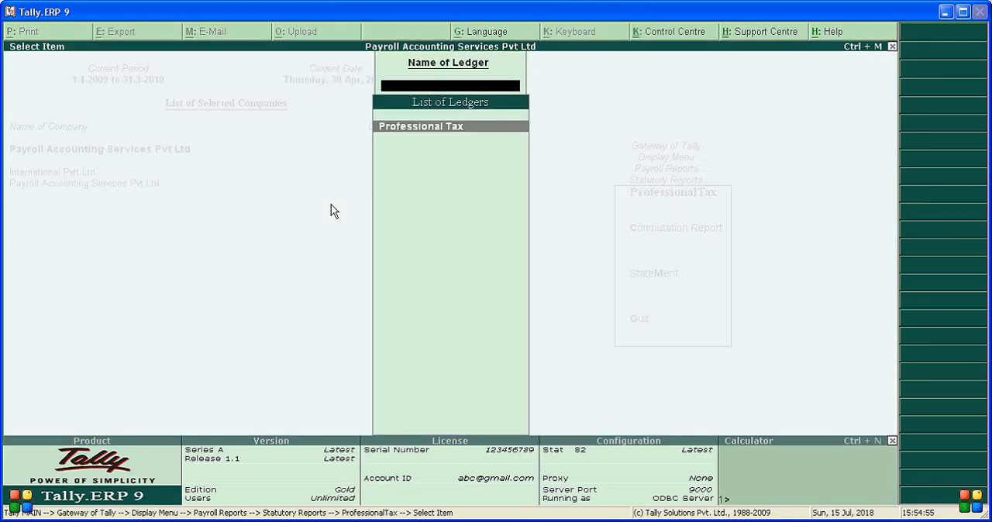
Start a payment voucher debiting Professional Tax 750 and proceed to its cost centre allocations
{"action": "key", "text": "Escape"}
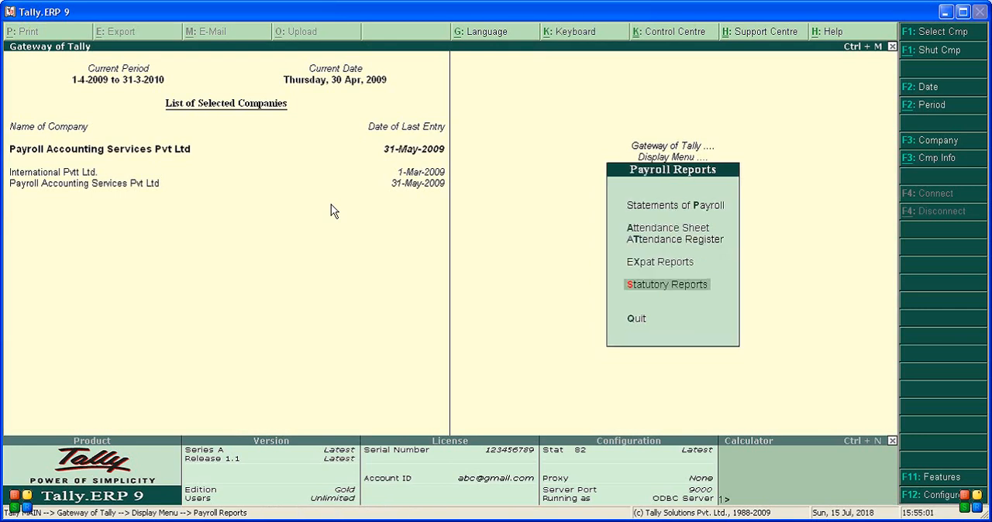
{"action": "key", "text": "Escape"}
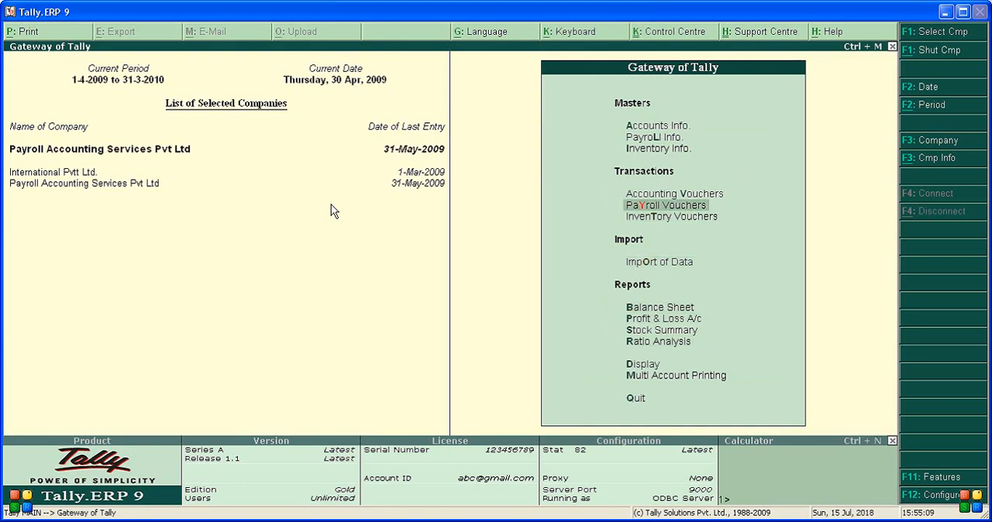
{"action": "left_click", "coordinate": [665, 205]}
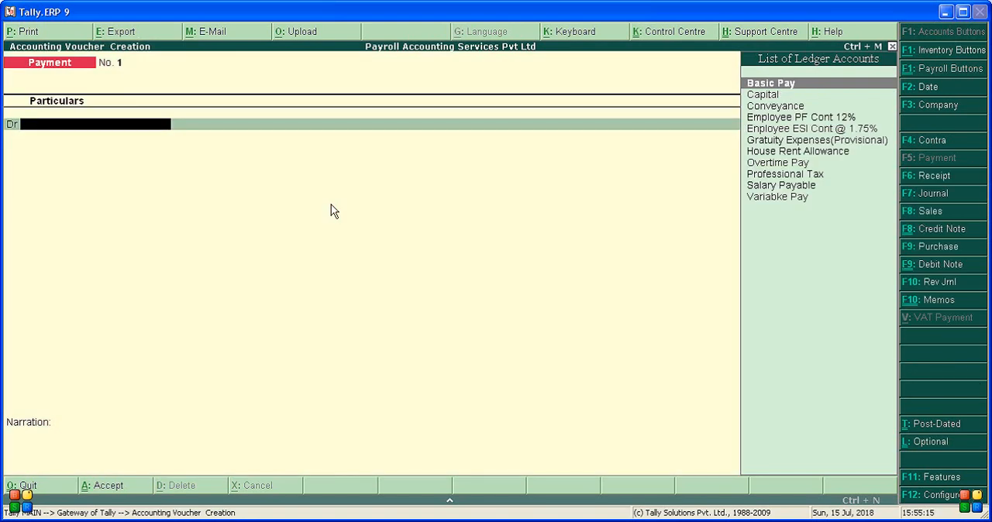
{"action": "key", "text": "down"}
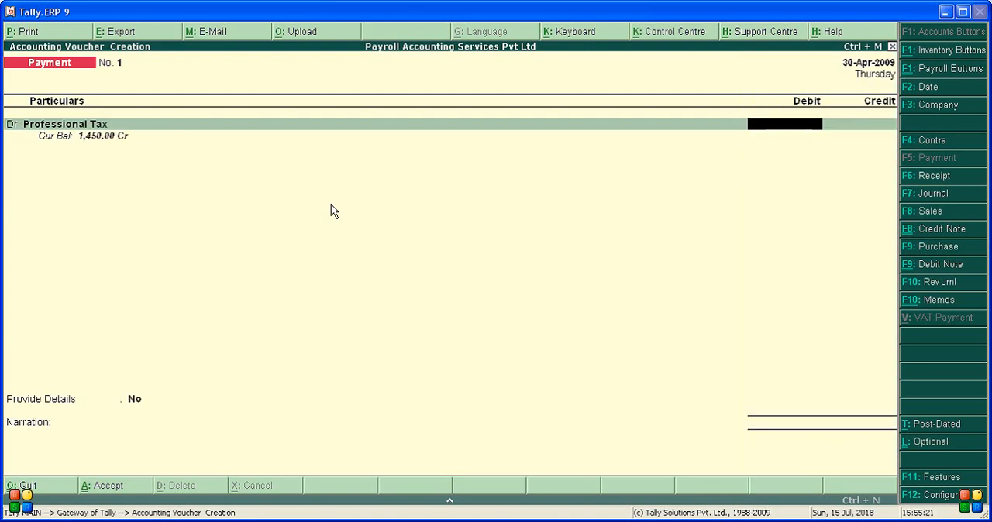
{"action": "type", "text": "7"}
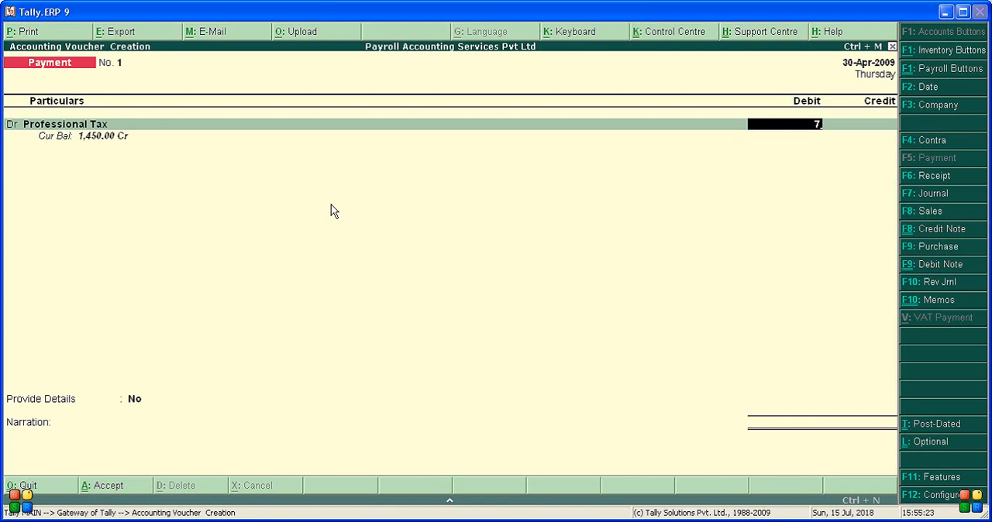
{"action": "type", "text": "750"}
{"action": "type", "text": "A"}
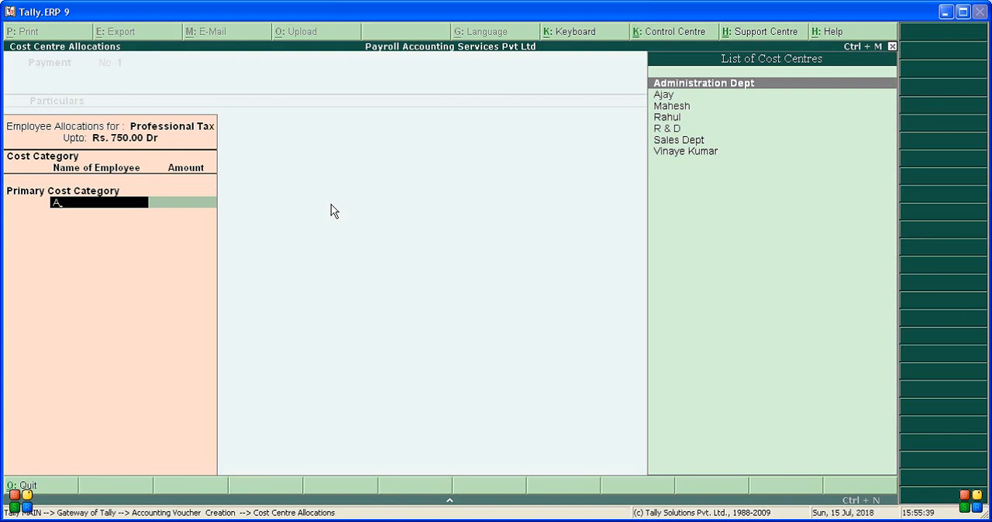
{"action": "left_click", "coordinate": [663, 93]}
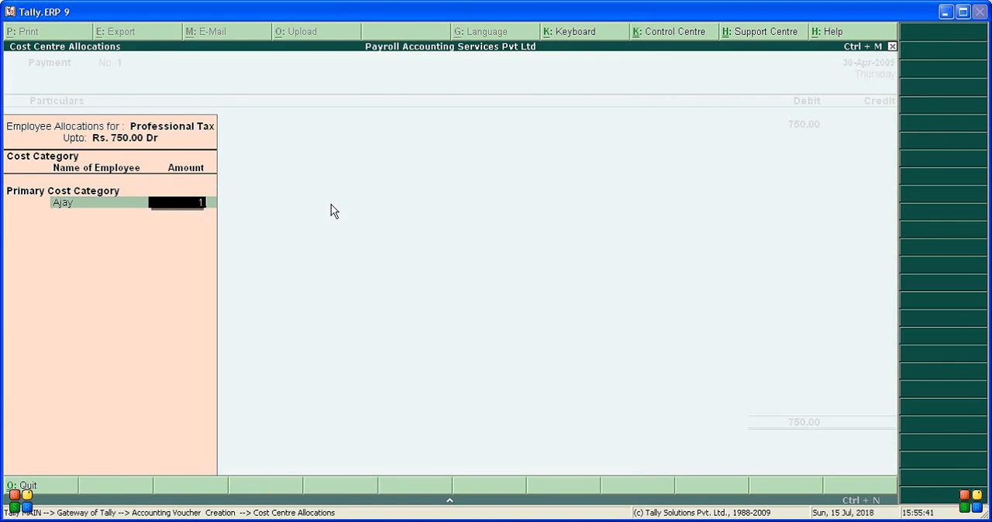
{"action": "type", "text": "150.00"}
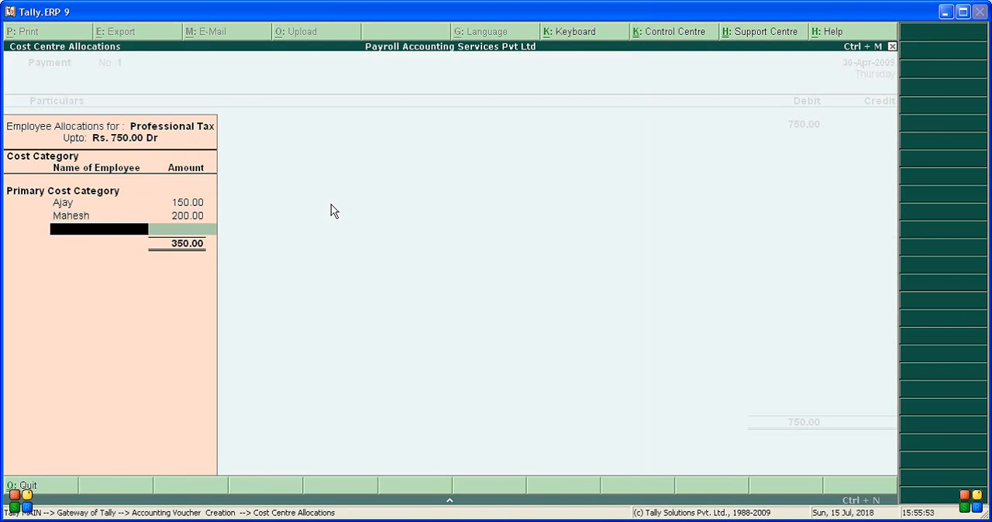
{"action": "type", "text": "R"}
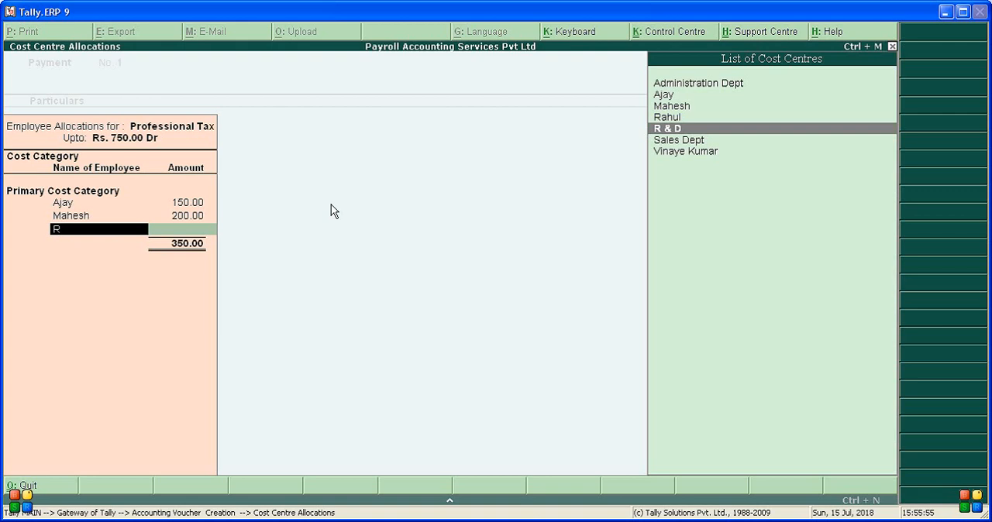
{"action": "left_click", "coordinate": [666, 118]}
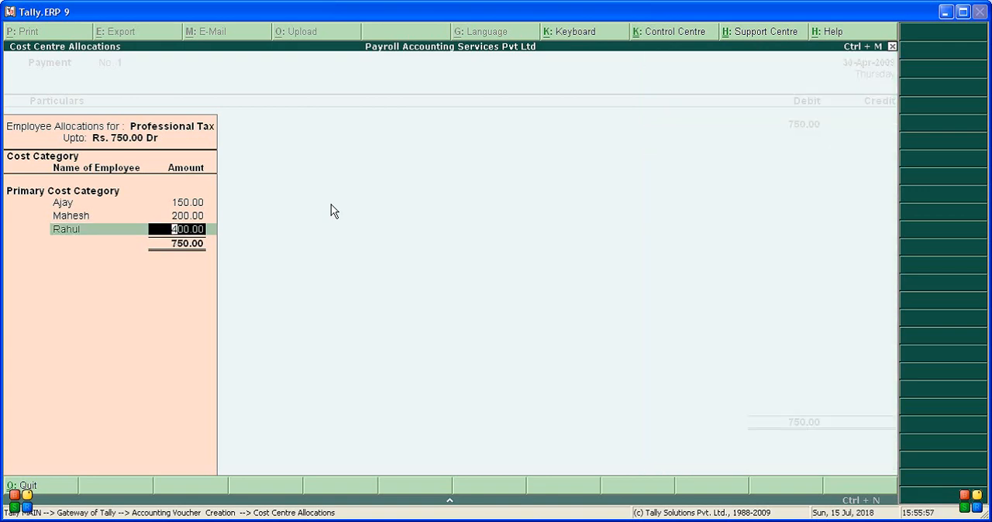
{"action": "type", "text": "200"}
{"action": "type", "text": "V"}
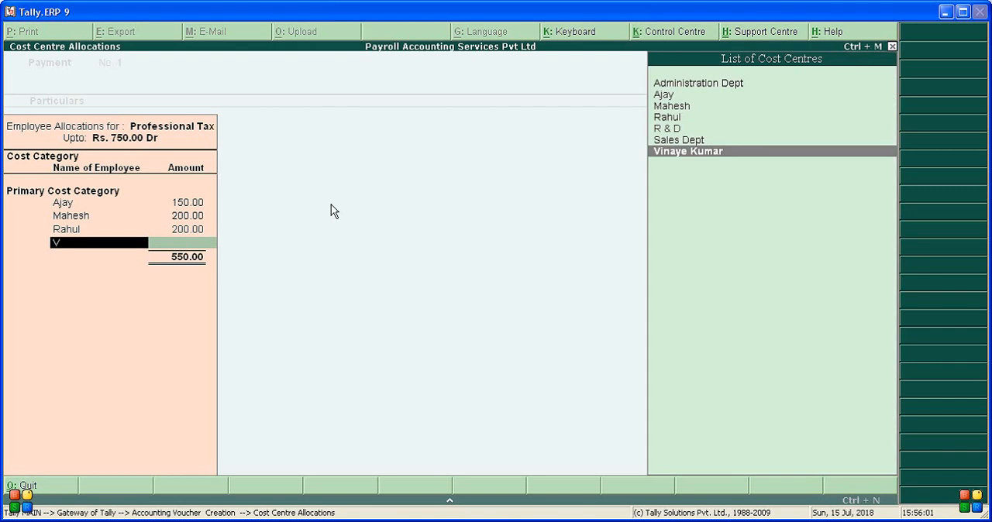
{"action": "left_click", "coordinate": [689, 152]}
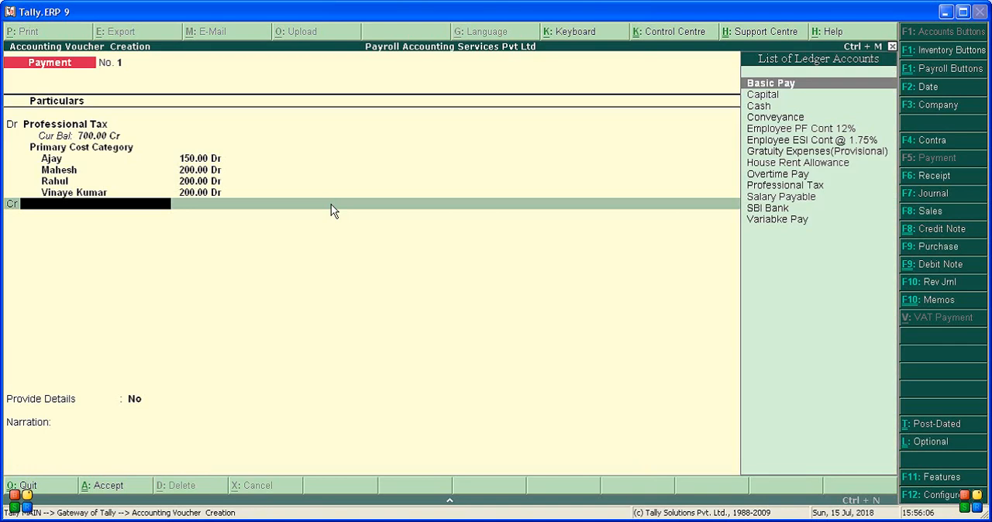
Complete the credit ledger entry and leave the voucher for the Display menu
{"action": "type", "text": "H"}
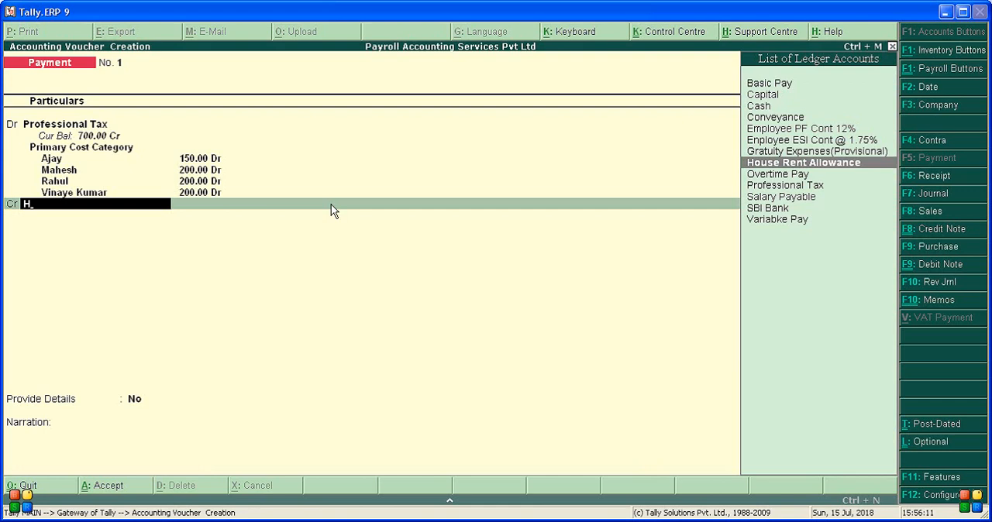
{"action": "type", "text": "S"}
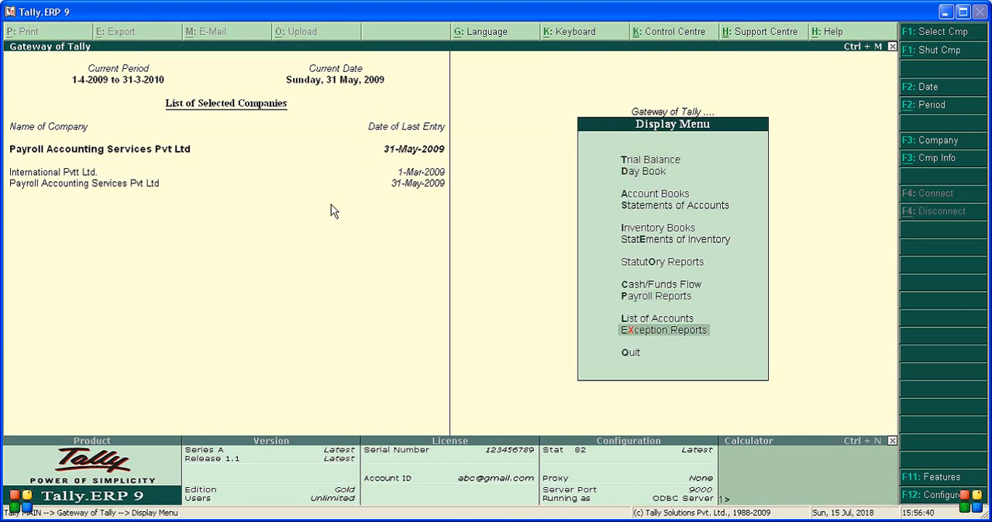
View the May 2009 Professional Tax statement totalling 700 via Payroll > Statutory Reports, then return to Gateway
{"action": "left_click", "coordinate": [657, 295]}
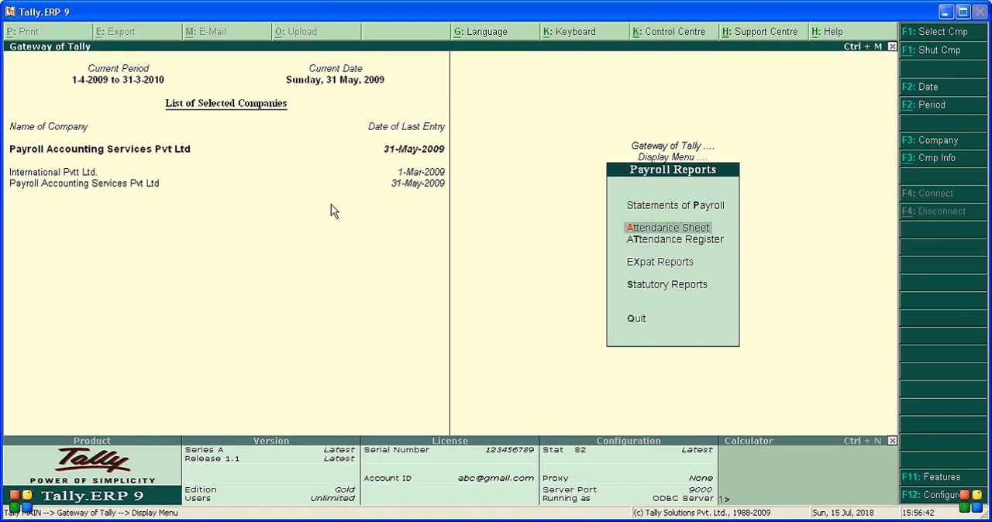
{"action": "left_click", "coordinate": [666, 285]}
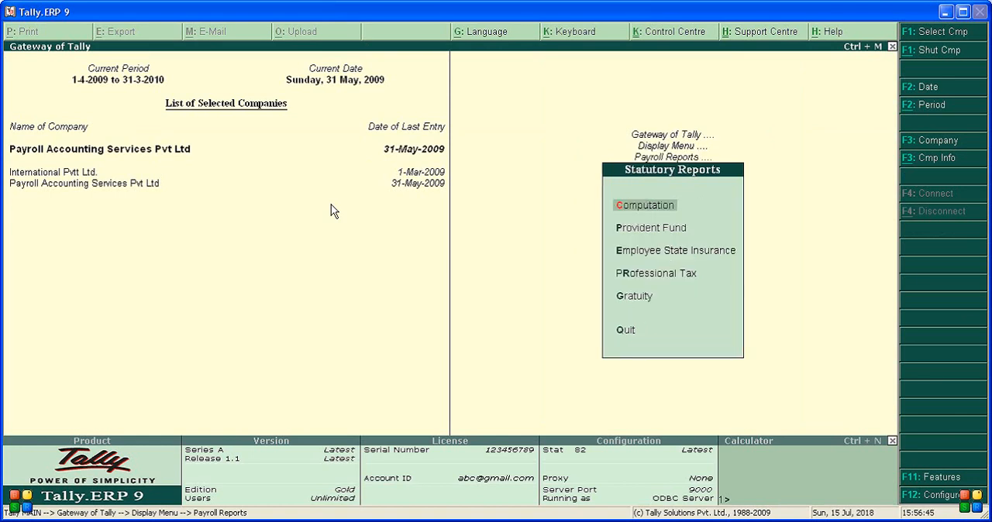
{"action": "left_click", "coordinate": [656, 273]}
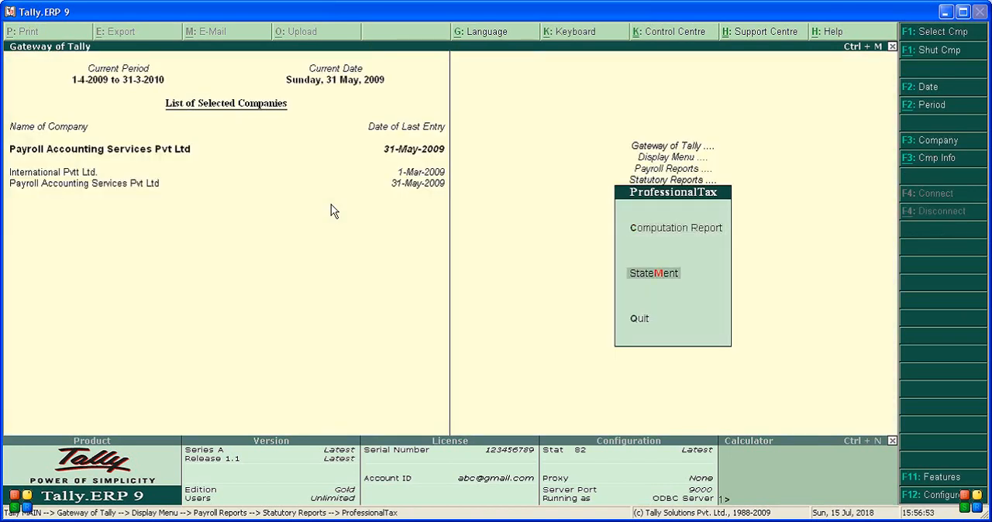
{"action": "left_click", "coordinate": [654, 273]}
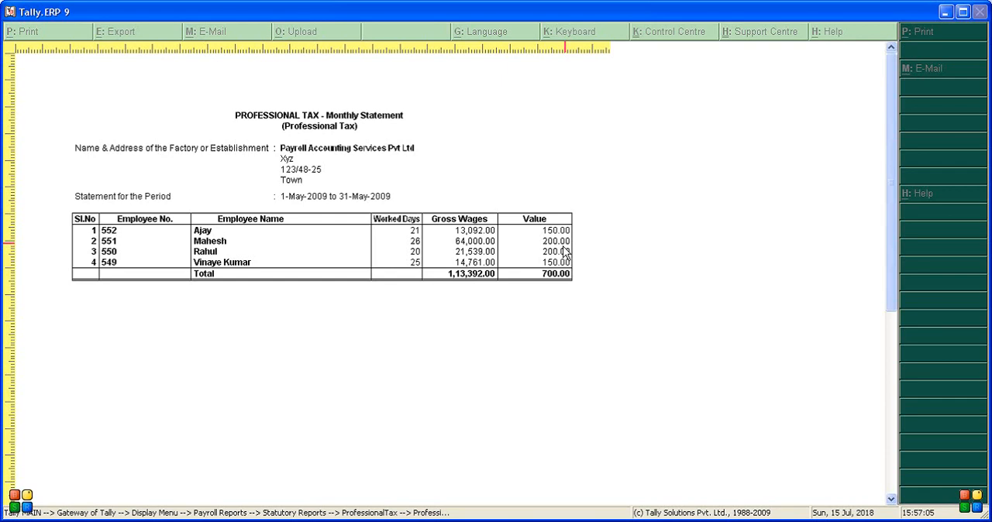
{"action": "mouse_move", "coordinate": [566, 280]}
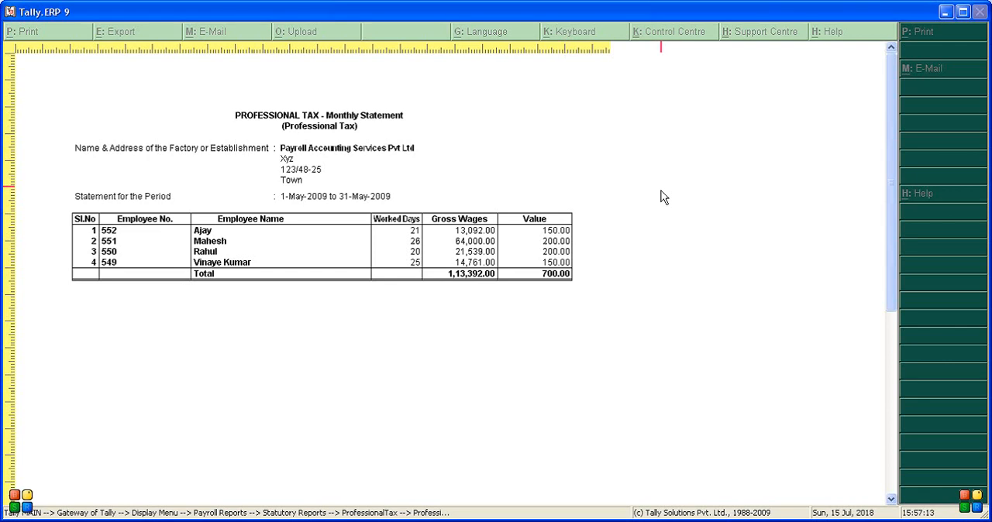
{"action": "left_click", "coordinate": [22, 31]}
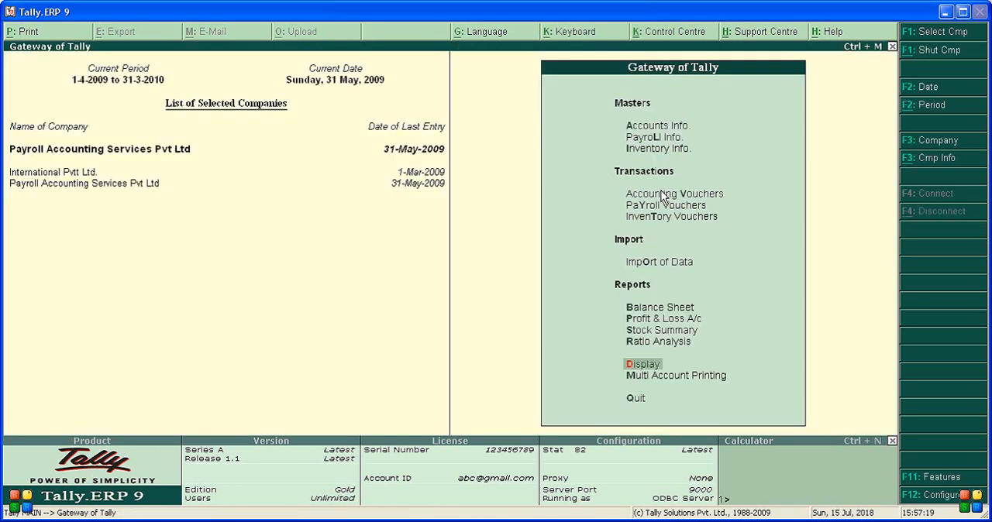
Start a new payment voucher debiting Professional Tax 700
{"action": "left_click", "coordinate": [675, 194]}
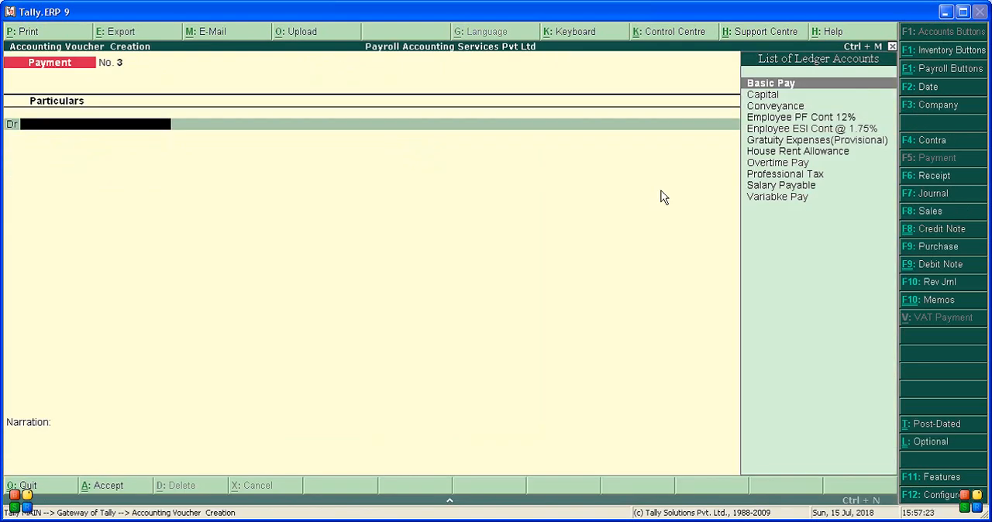
{"action": "left_click", "coordinate": [785, 173]}
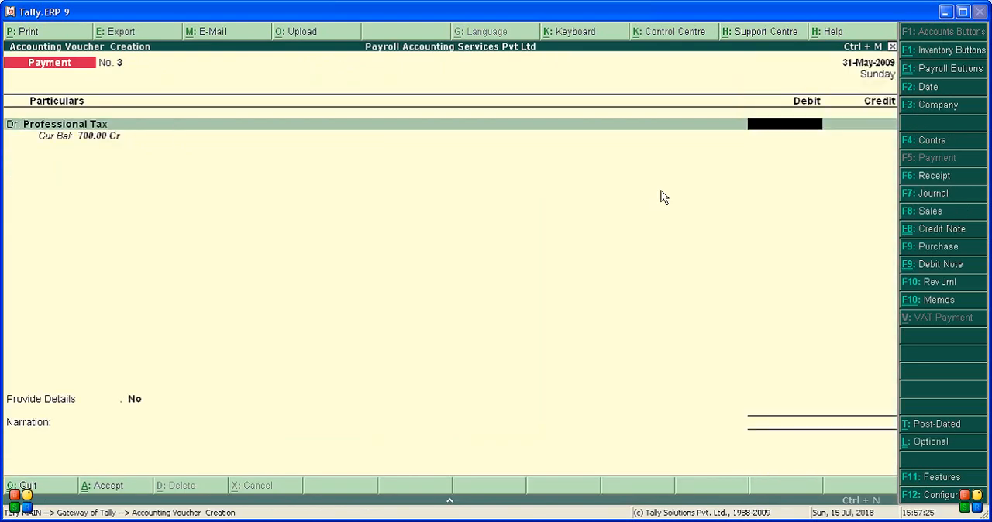
{"action": "type", "text": "700"}
{"action": "type", "text": "M"}
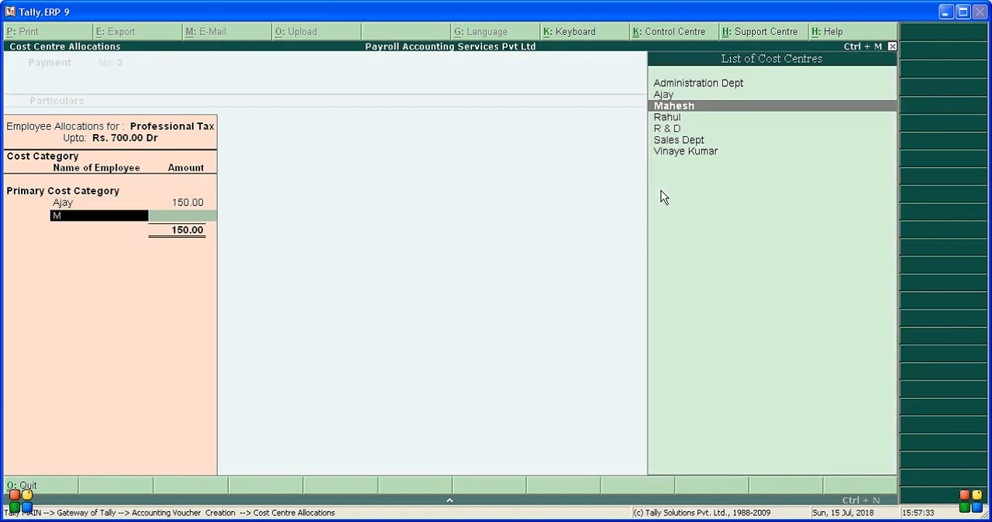
{"action": "left_click", "coordinate": [672, 105]}
{"action": "type", "text": "R"}
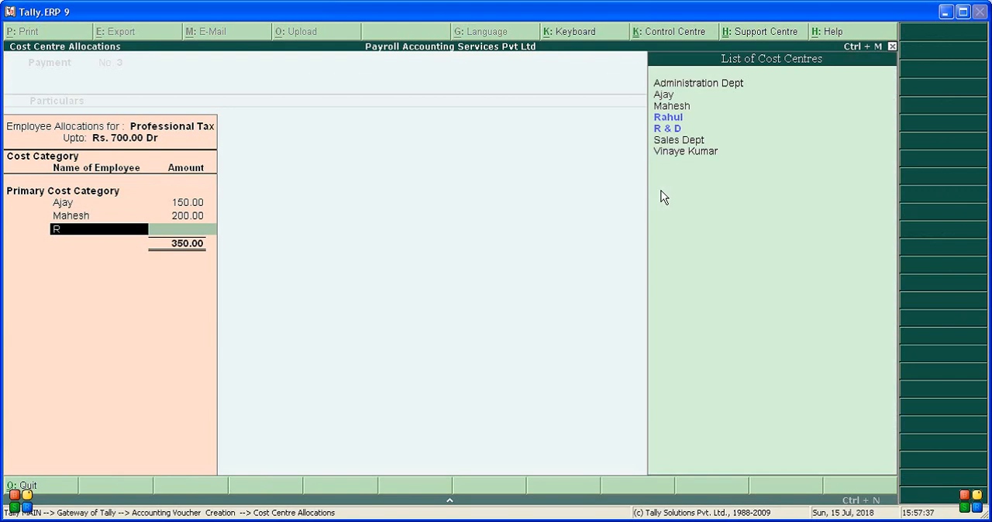
{"action": "left_click", "coordinate": [669, 117]}
{"action": "type", "text": "V"}
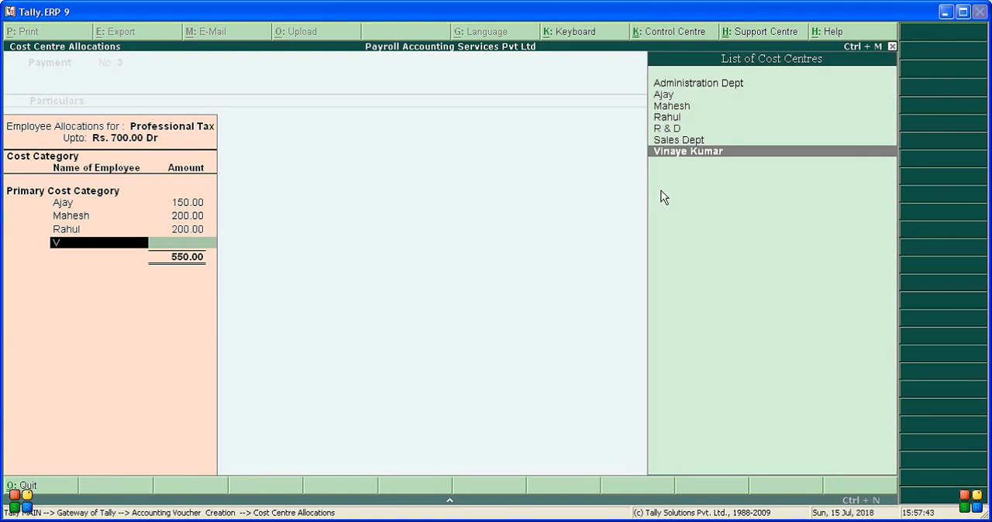
{"action": "left_click", "coordinate": [689, 150]}
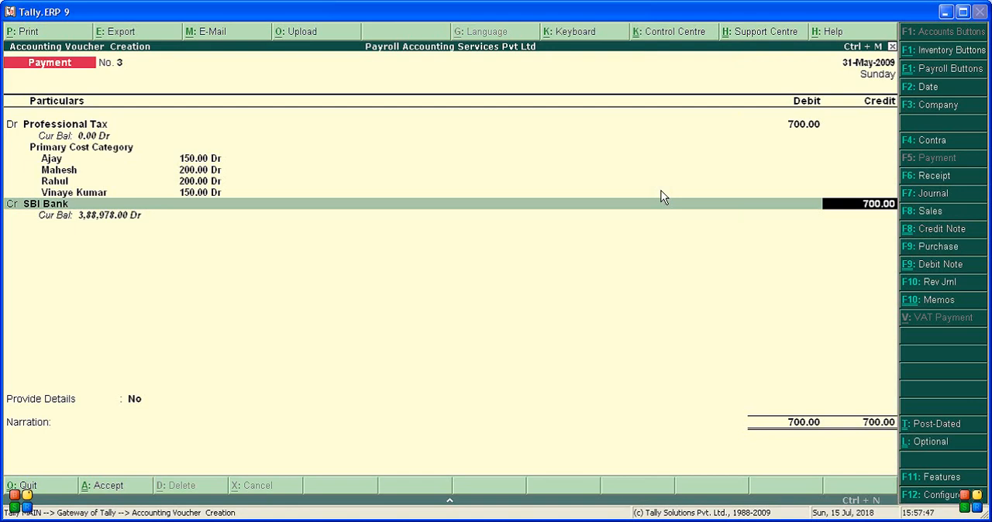
Credit SBI Bank 700 and mark it a Professional Tax Payment for 1–31 May 2009, challan 31-May-2009
{"action": "key", "text": "enter"}
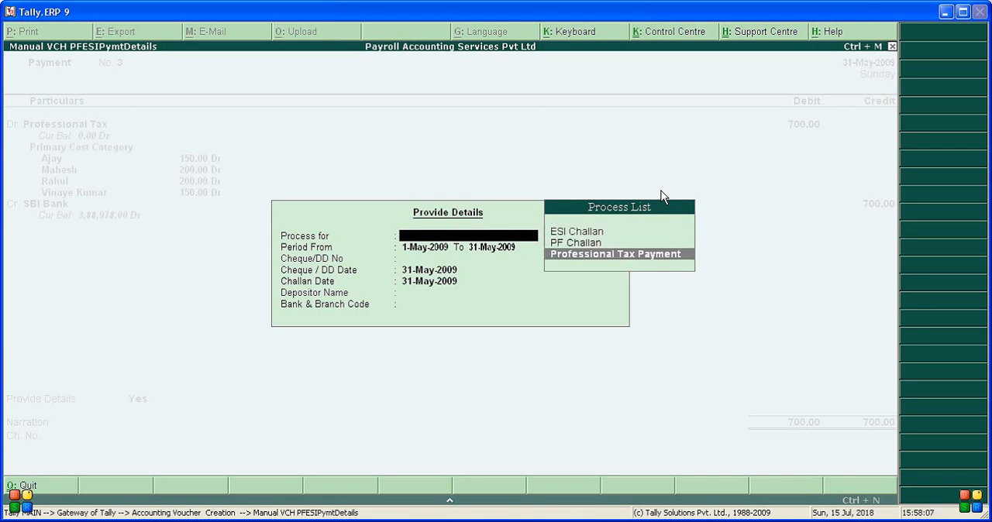
{"action": "left_click", "coordinate": [618, 254]}
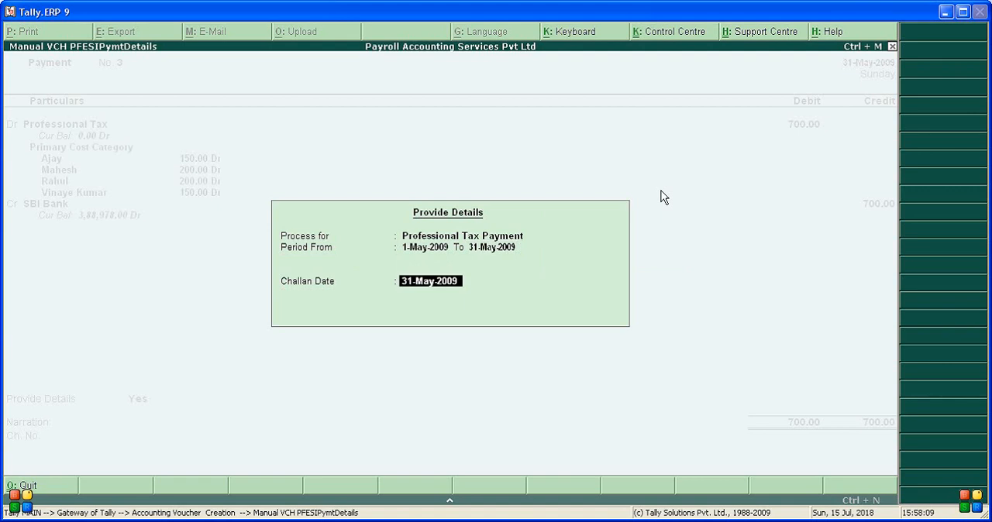
{"action": "key", "text": "enter"}
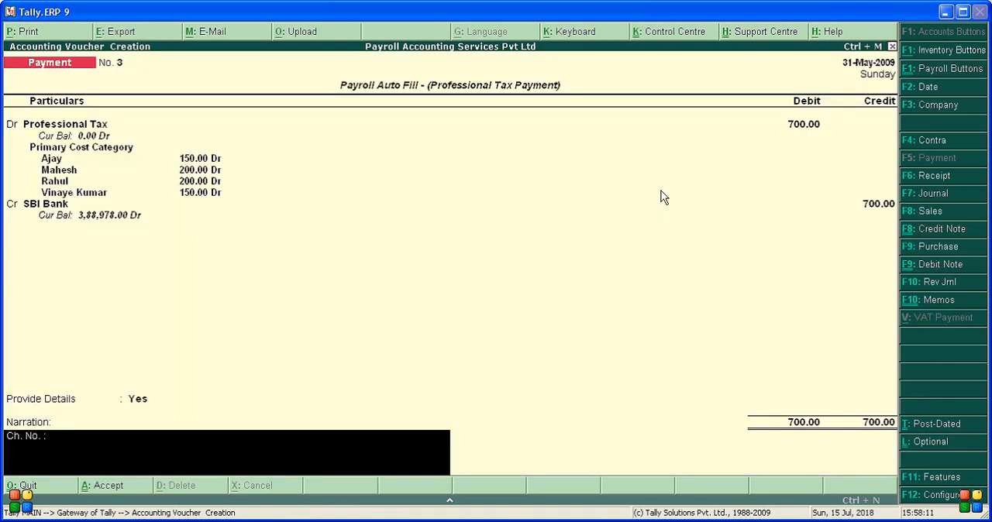